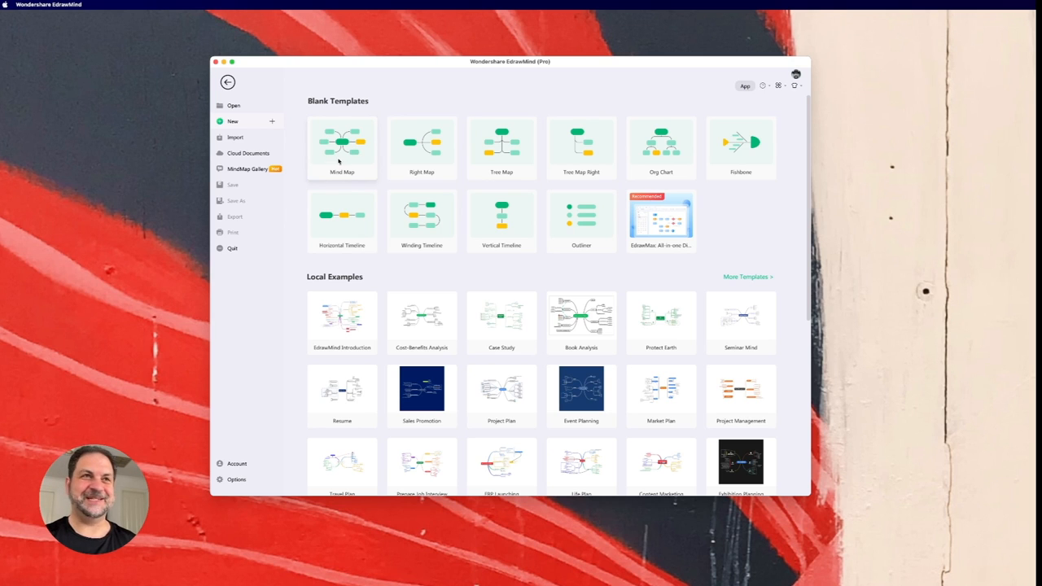
Create a new blank mind map from the Mind Map template on the New screen.
{"action": "left_click", "coordinate": [342, 143]}
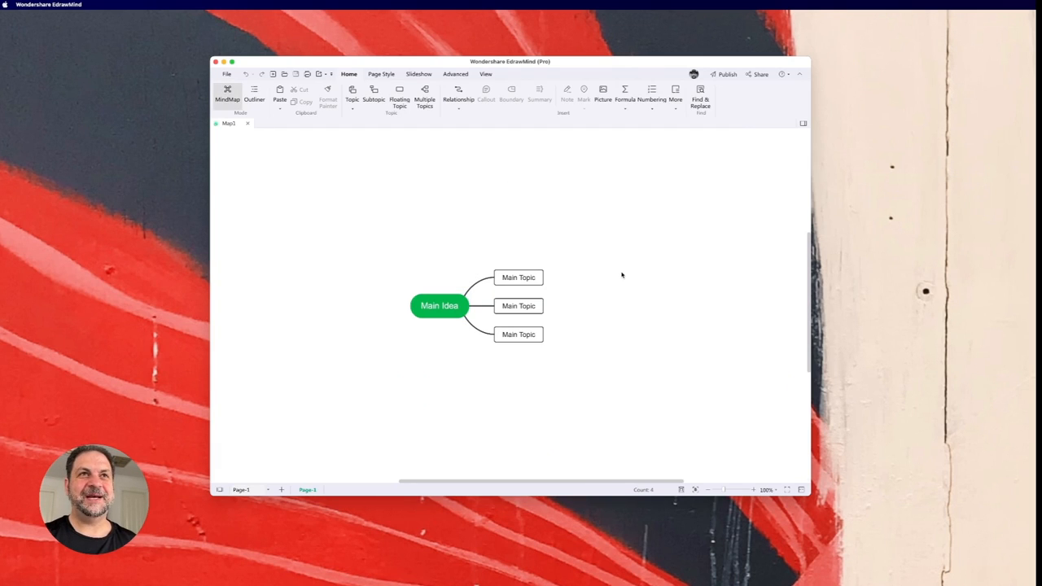
{"action": "mouse_move", "coordinate": [867, 320]}
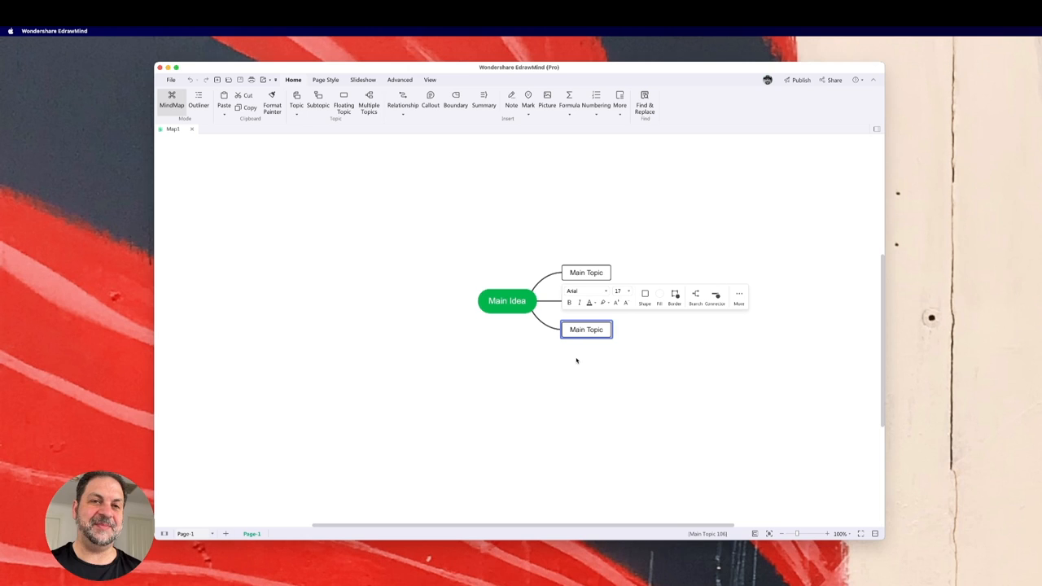
Add subtopics to the right-hand main topics and extend the branches around the Main Idea.
{"action": "left_click", "coordinate": [586, 272]}
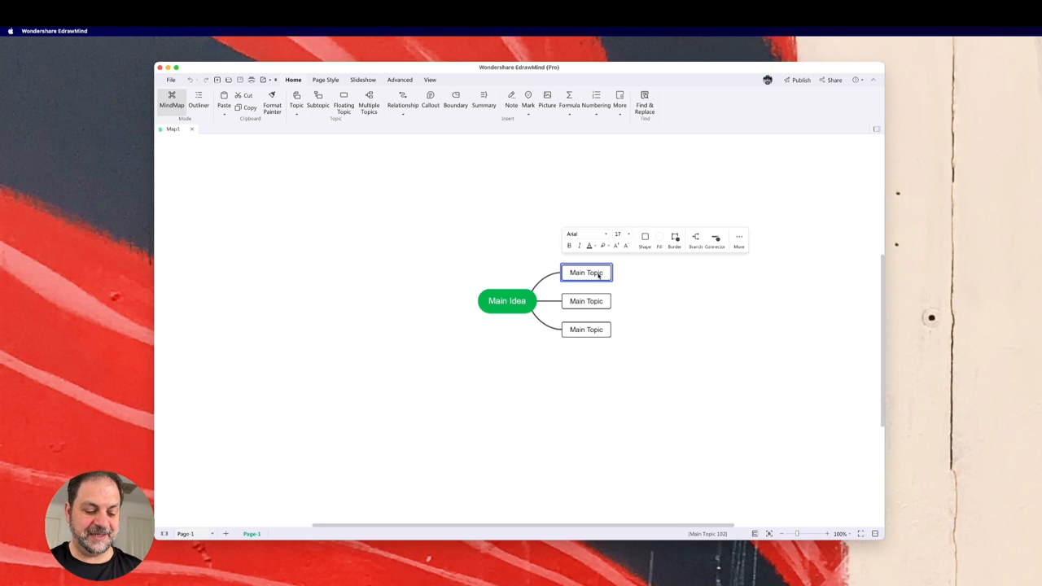
{"action": "left_click", "coordinate": [317, 97]}
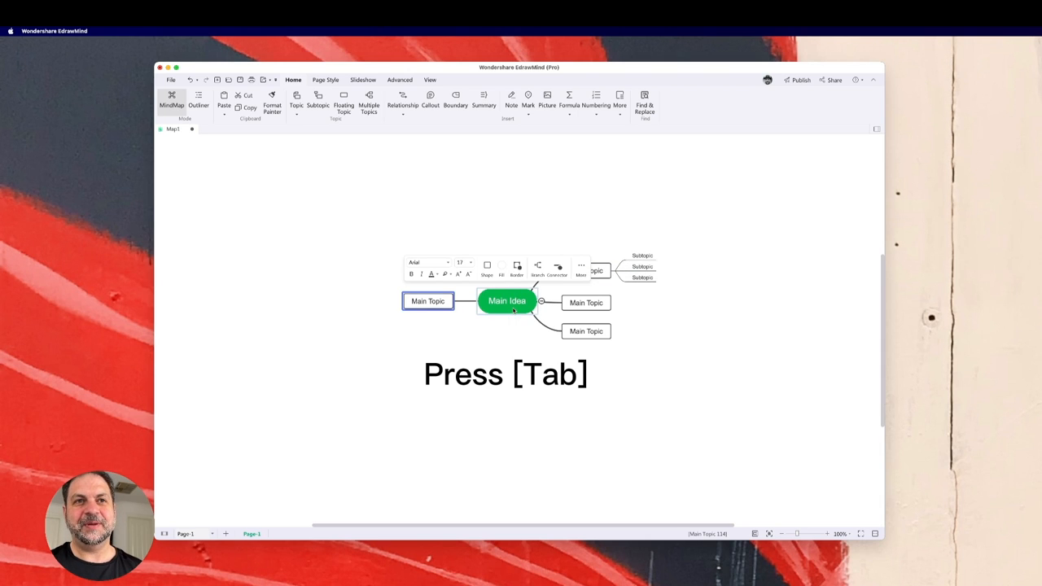
{"action": "key", "text": "Tab"}
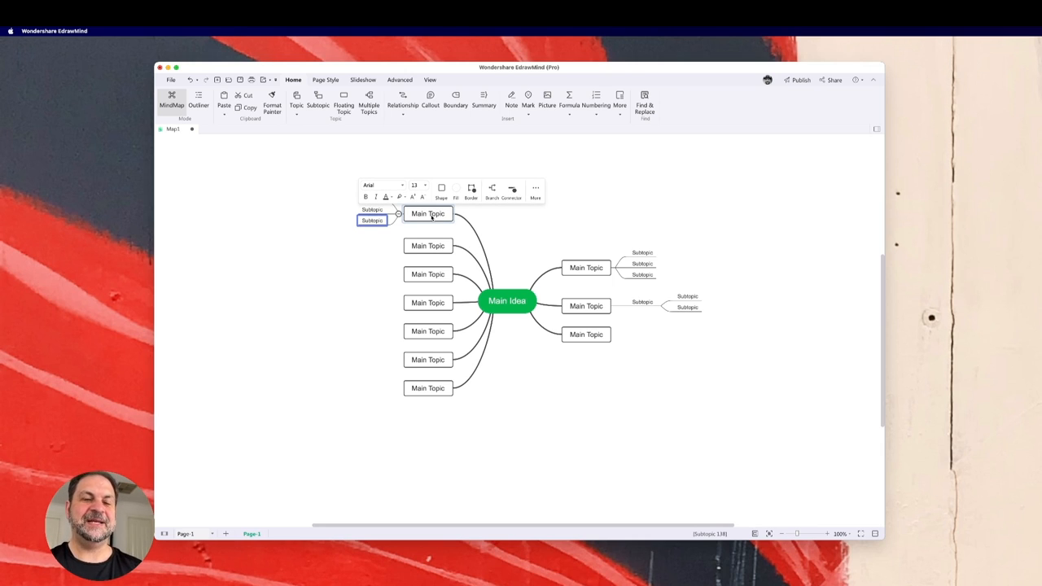
{"action": "mouse_move", "coordinate": [541, 300]}
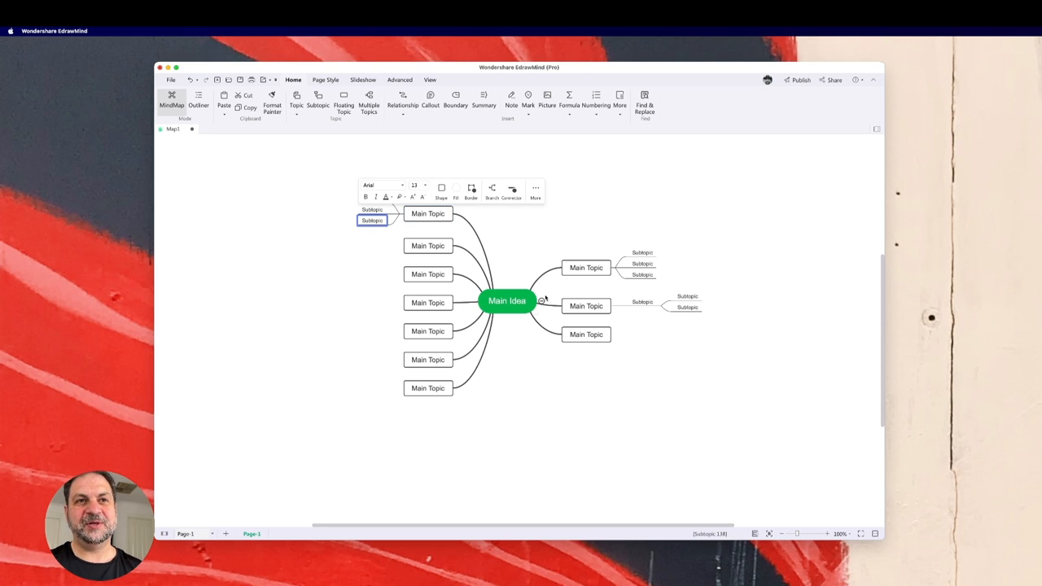
{"action": "left_click", "coordinate": [508, 301]}
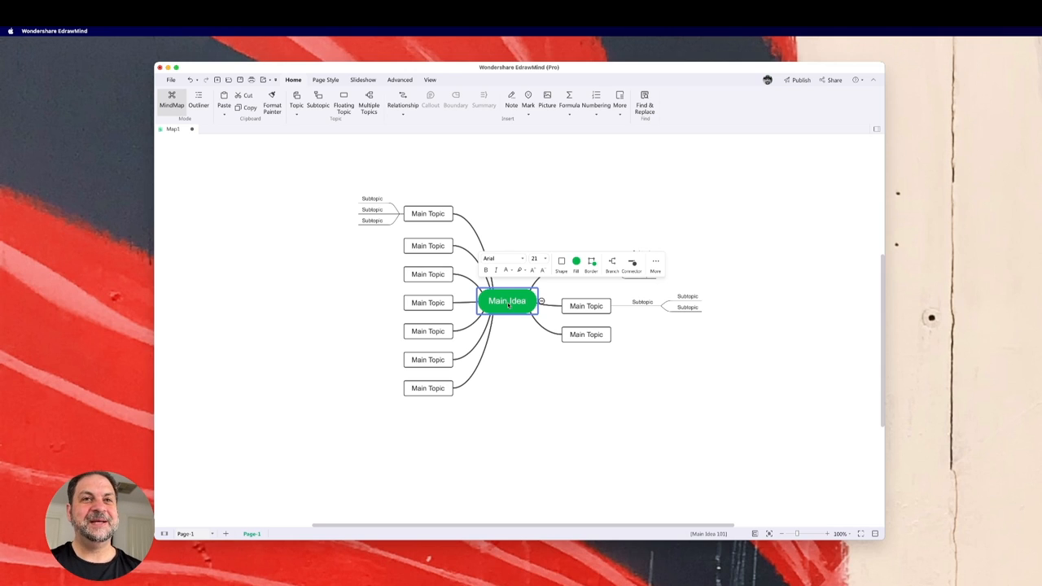
{"action": "left_click", "coordinate": [586, 336]}
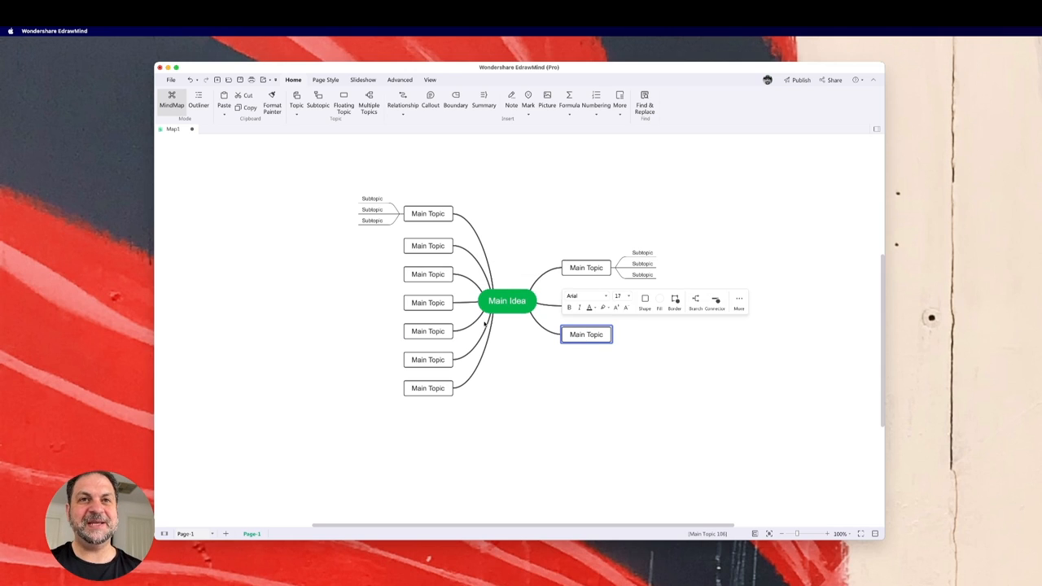
{"action": "mouse_move", "coordinate": [660, 368]}
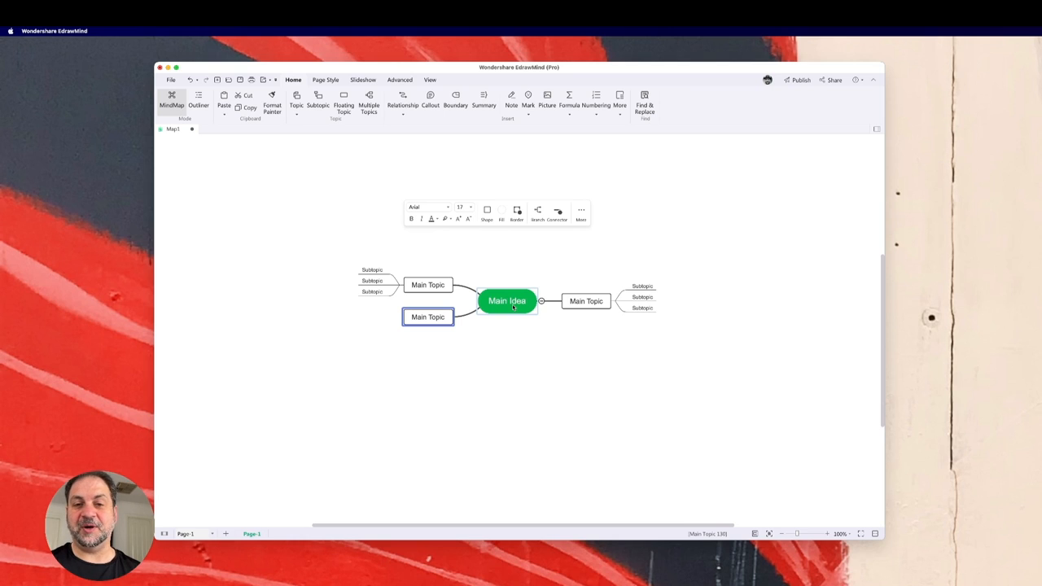
Rename the central Main Idea to 'Speed reading'.
{"action": "left_click", "coordinate": [508, 301]}
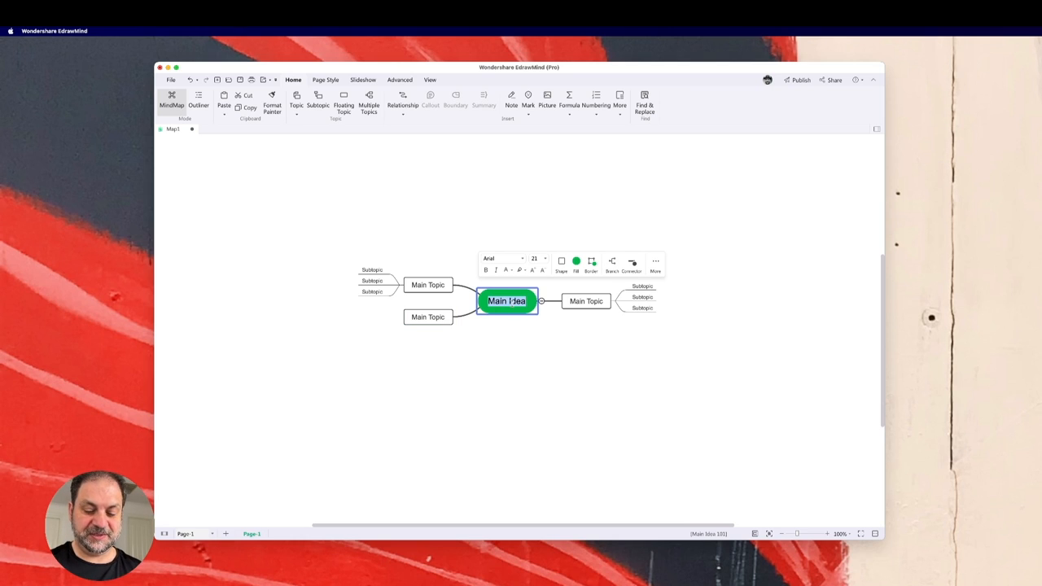
{"action": "type", "text": "Speed reading"}
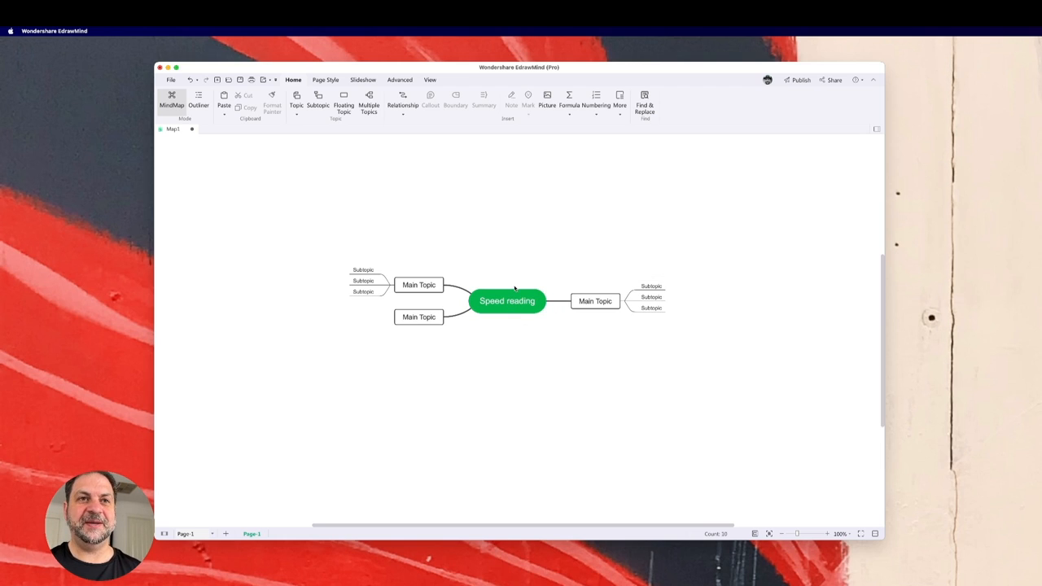
{"action": "left_click", "coordinate": [508, 300]}
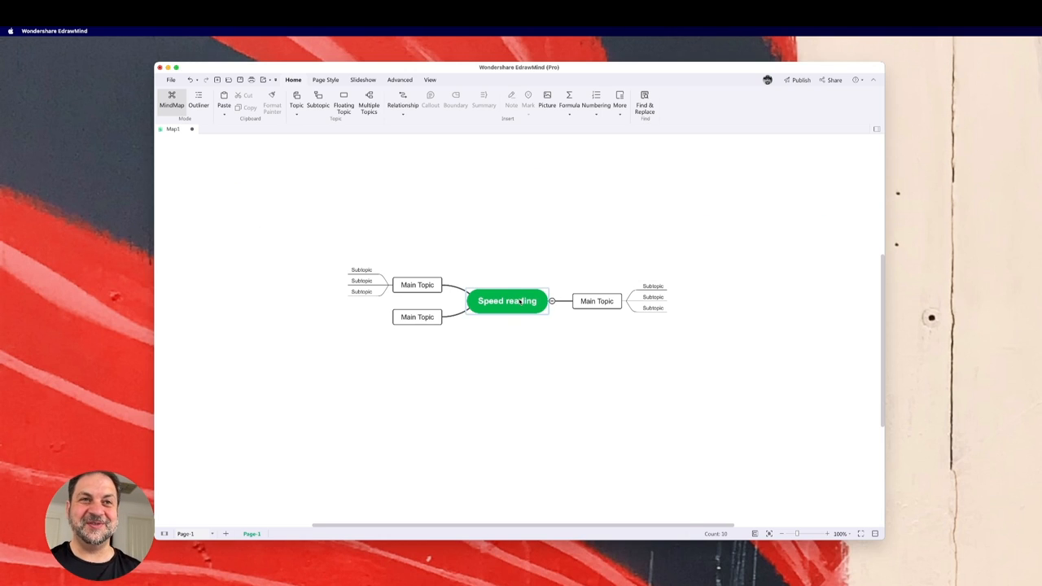
{"action": "left_click", "coordinate": [508, 301]}
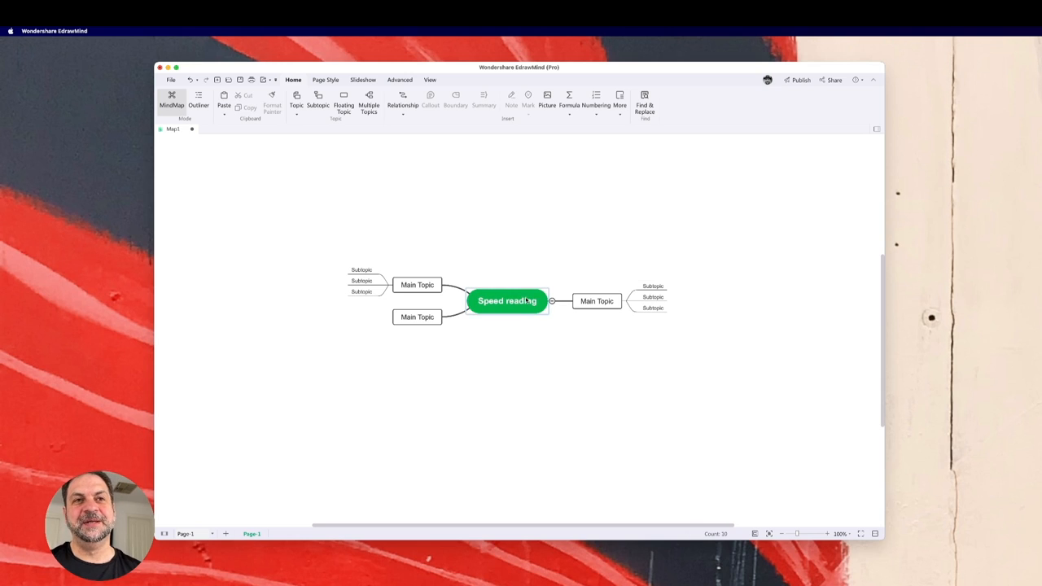
{"action": "left_click", "coordinate": [508, 299]}
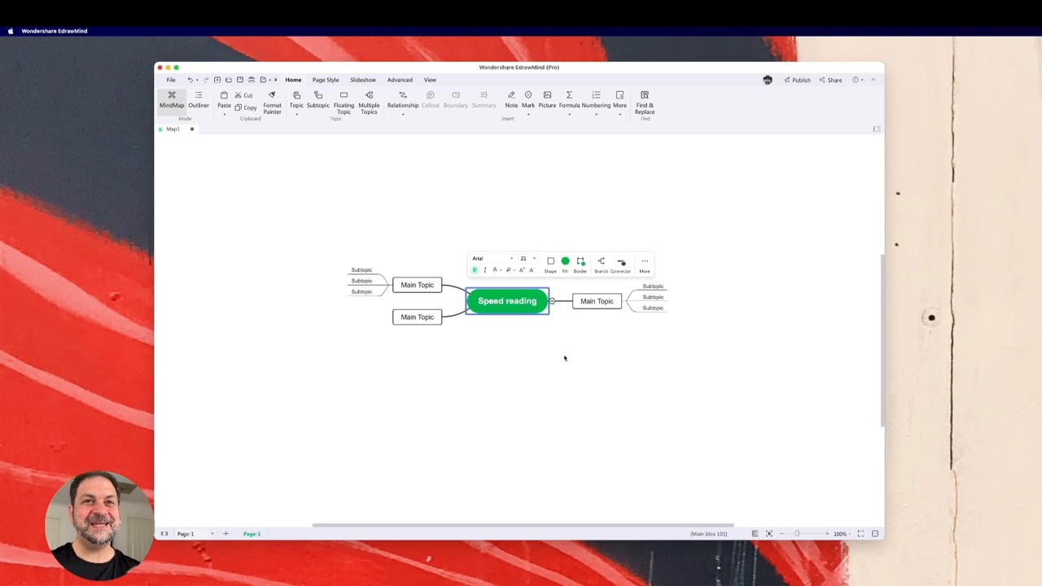
{"action": "mouse_move", "coordinate": [569, 337]}
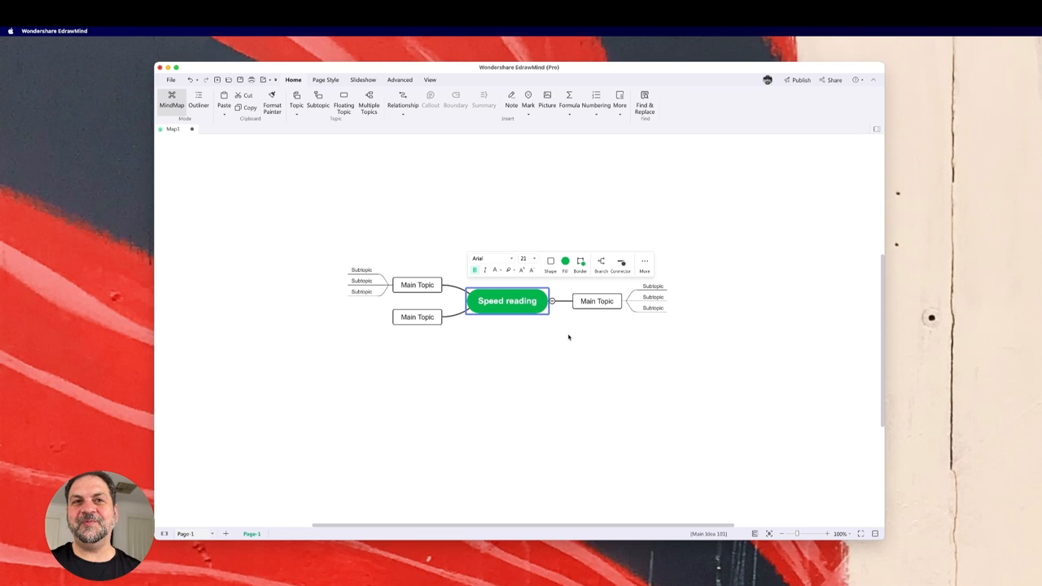
{"action": "mouse_move", "coordinate": [596, 301]}
{"action": "type", "text": "Techniques"}
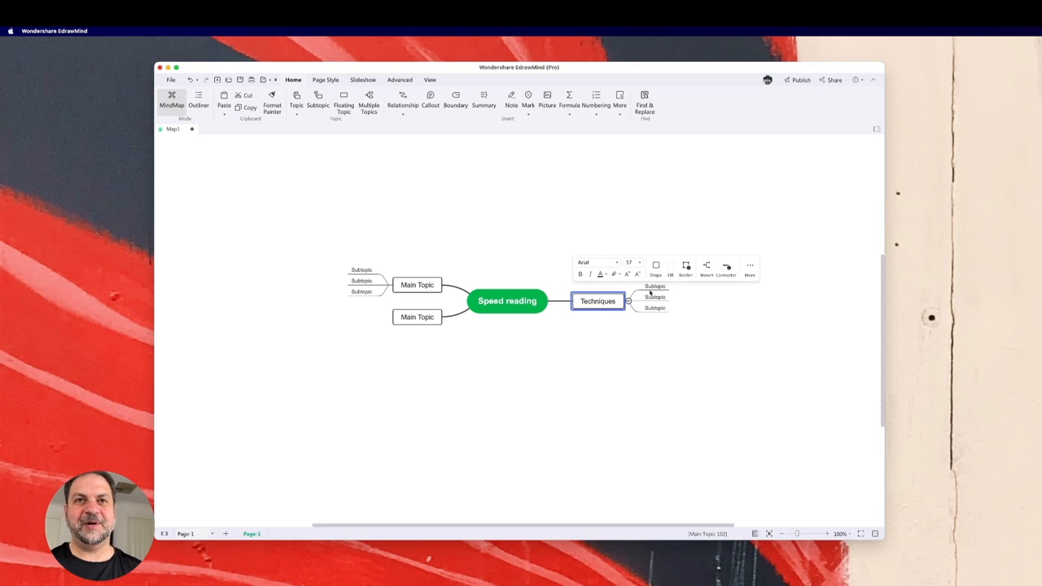
Name the Techniques subtopics 'Visual reading guide' and 'Chunking'.
{"action": "left_click", "coordinate": [655, 287]}
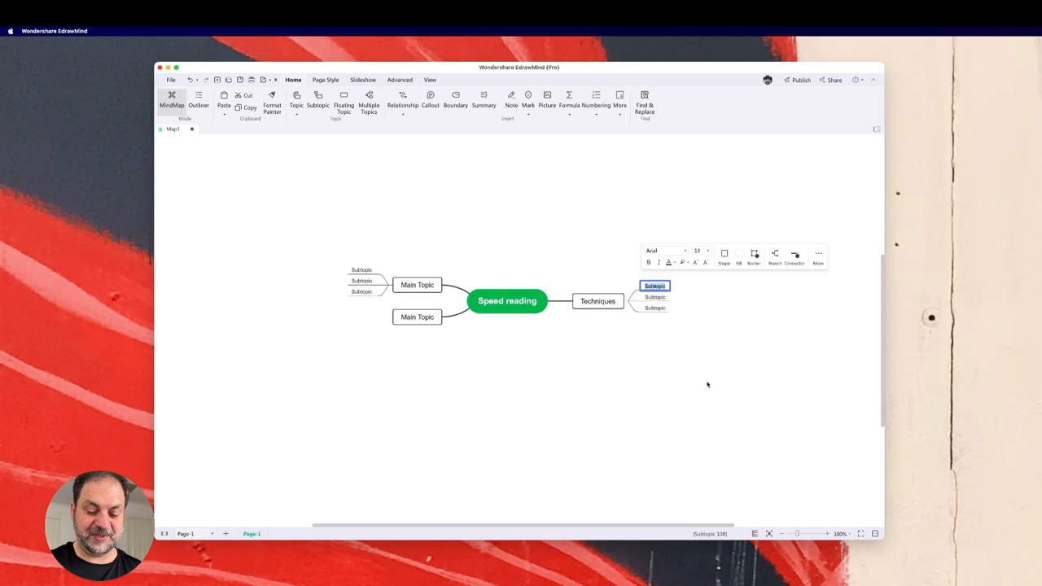
{"action": "type", "text": "Visual rel"}
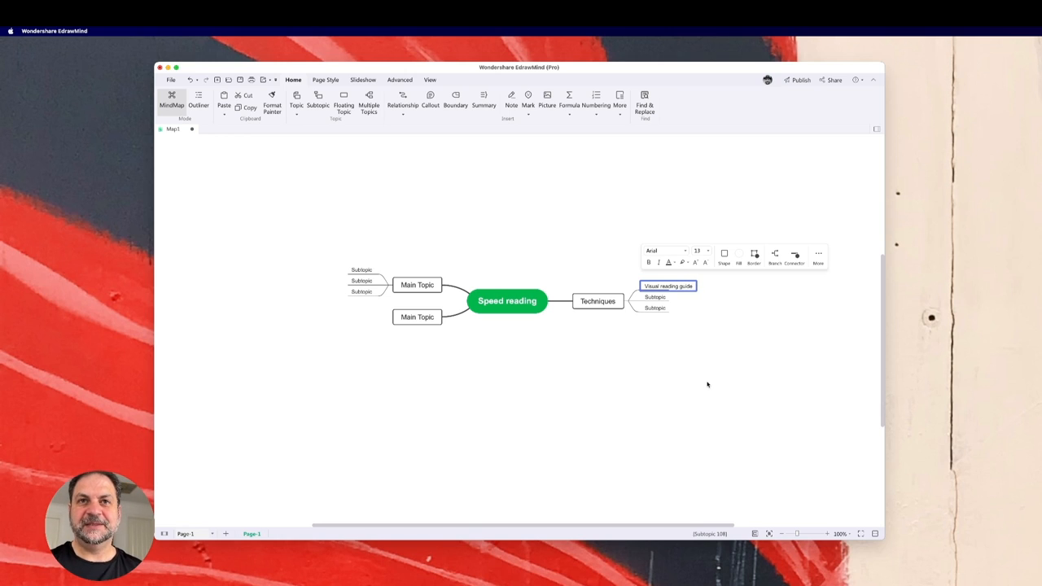
{"action": "left_click", "coordinate": [654, 296]}
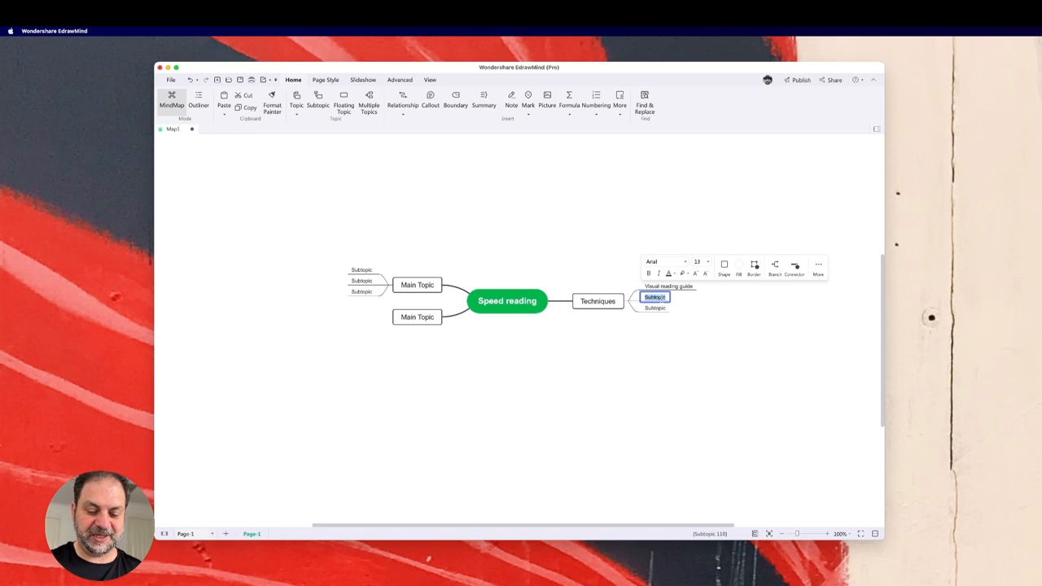
{"action": "type", "text": "Chunking"}
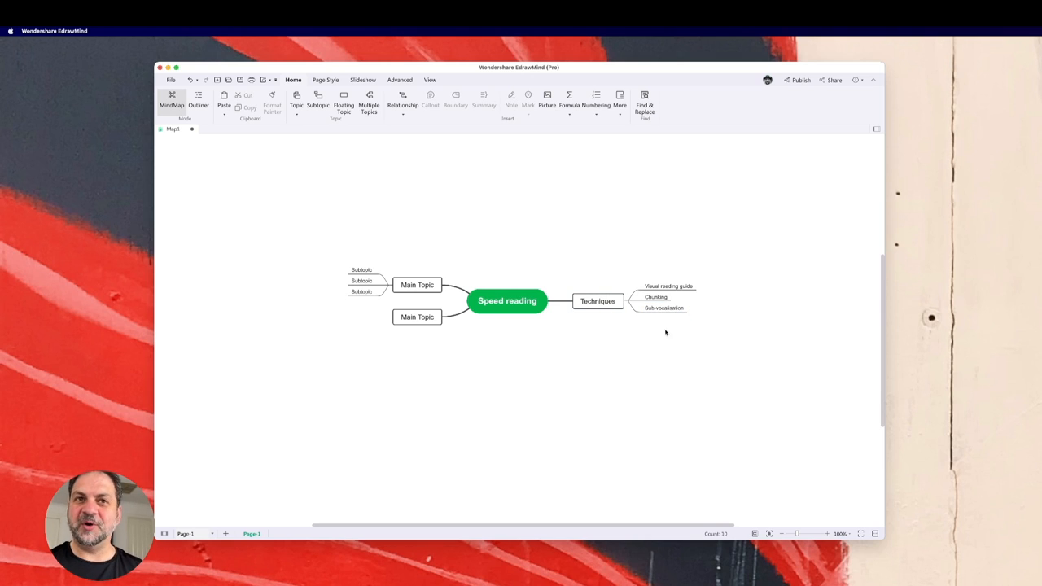
Rename the left main topics to 'Encoding' and 'Books'.
{"action": "left_click", "coordinate": [508, 301]}
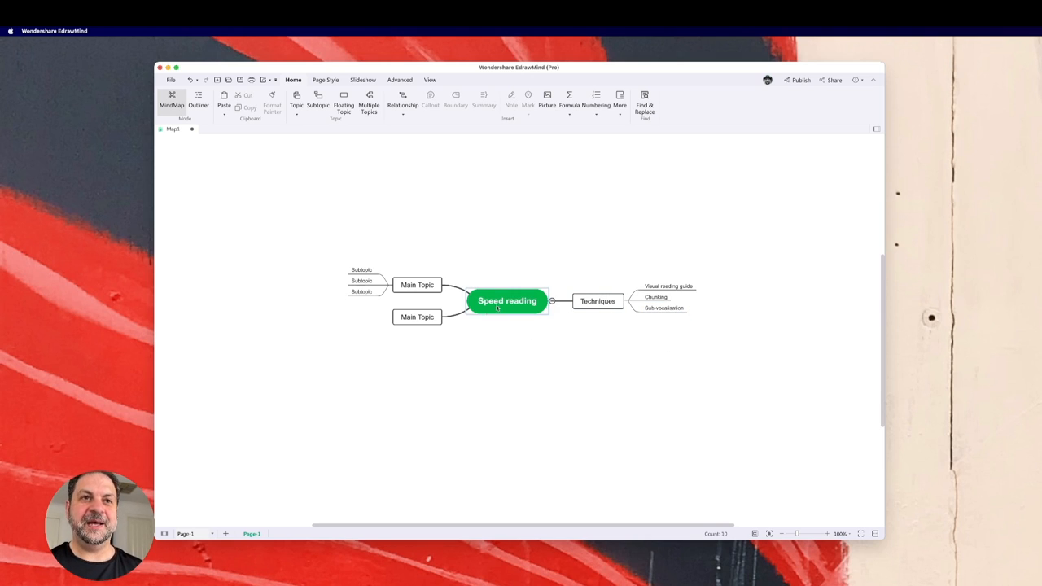
{"action": "left_click", "coordinate": [417, 316]}
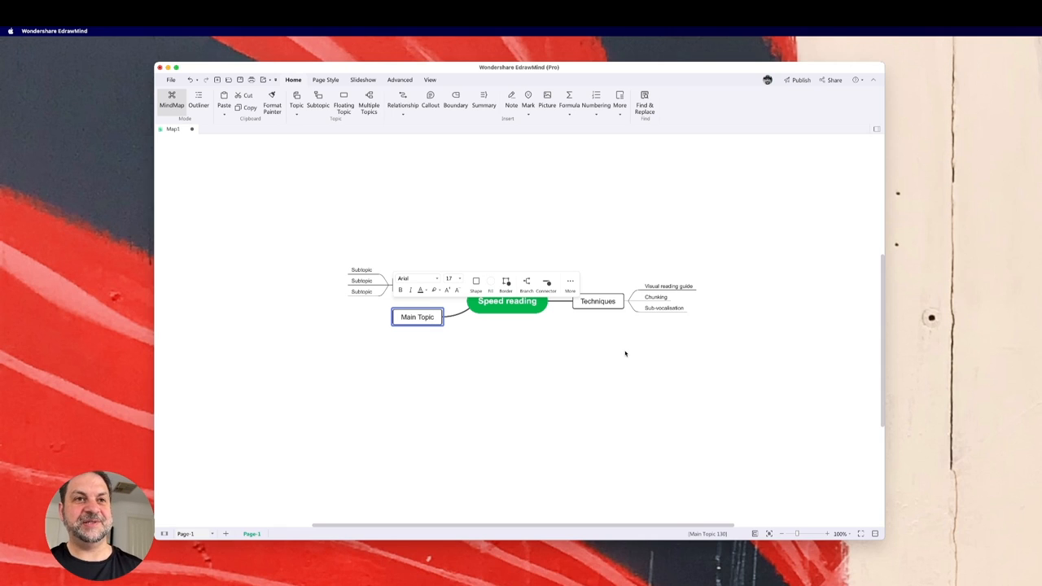
{"action": "type", "text": "Encoding"}
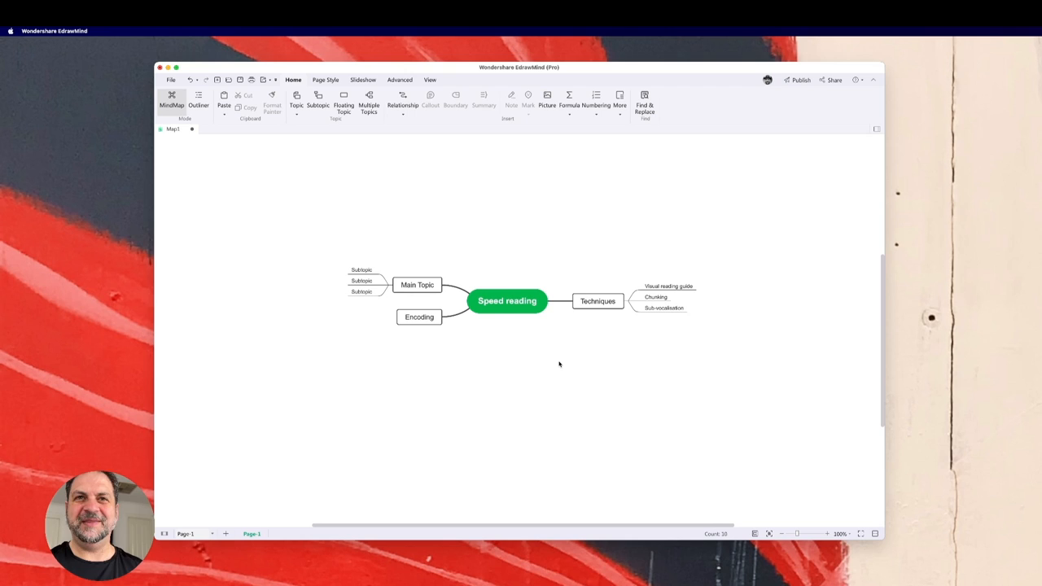
{"action": "mouse_move", "coordinate": [614, 365]}
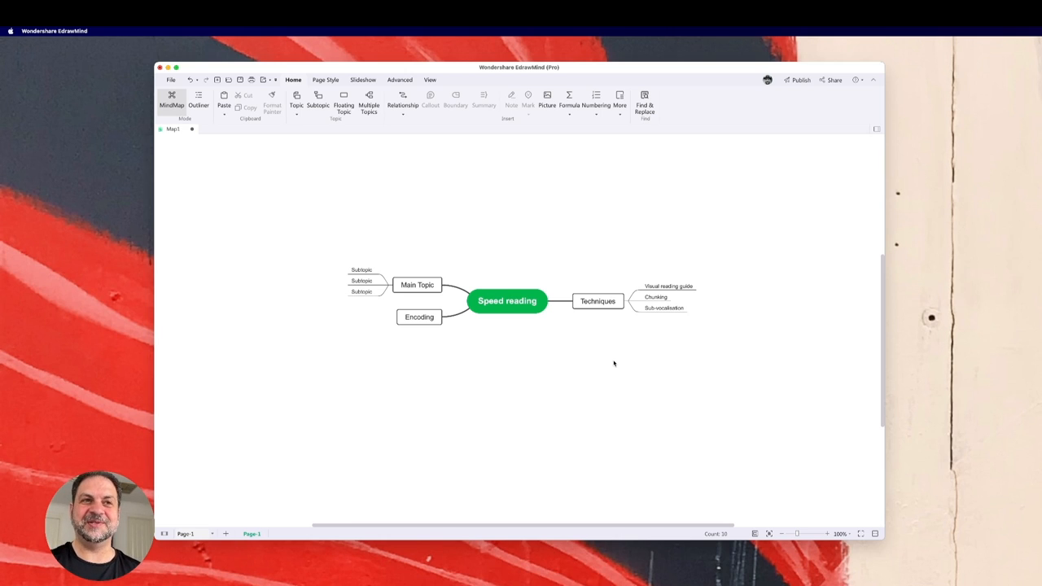
{"action": "left_click", "coordinate": [416, 285]}
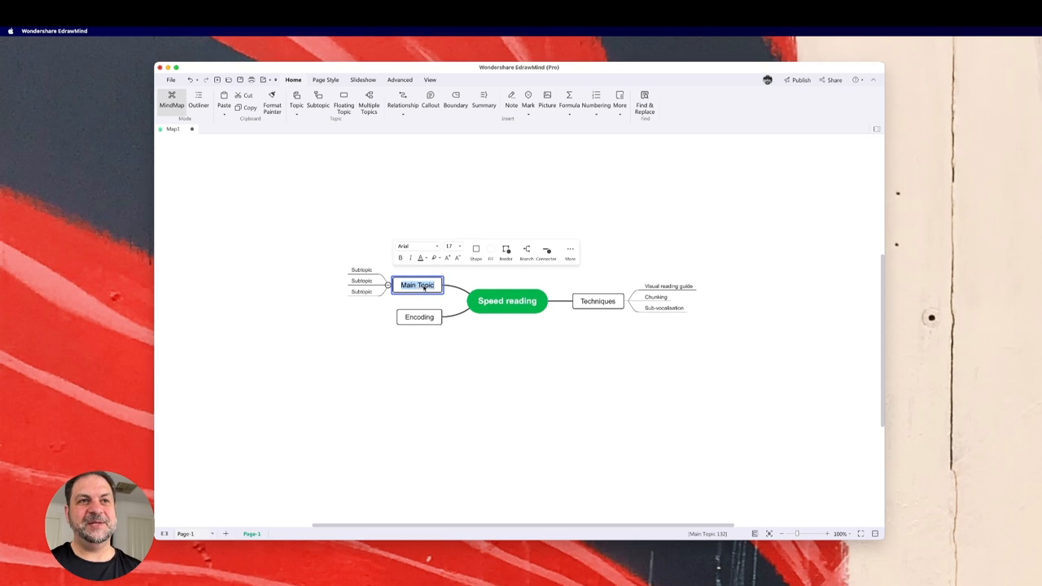
{"action": "type", "text": "Books"}
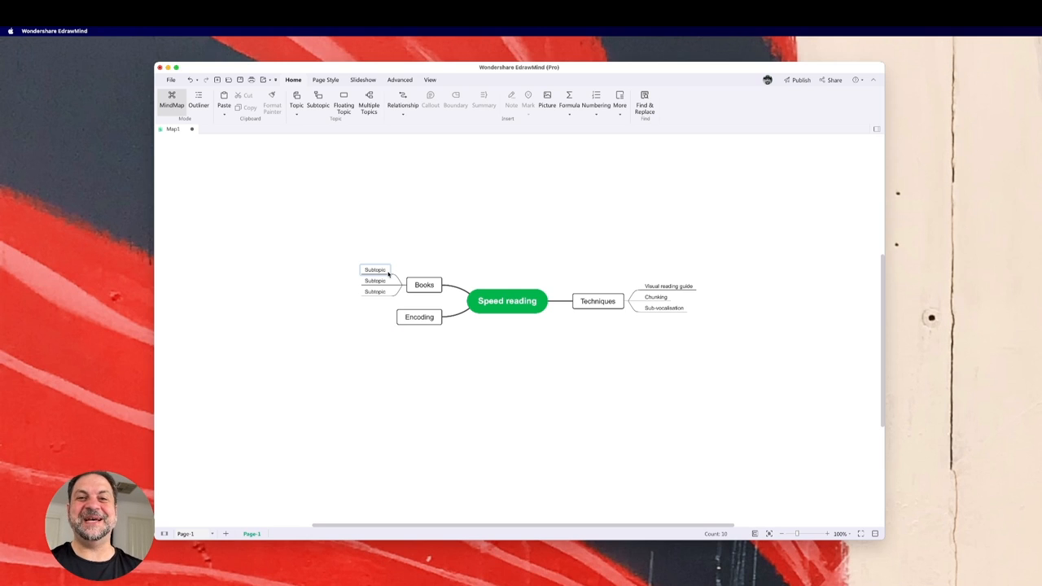
Select the Visual reading guide topic ready to build its subtopics.
{"action": "left_click", "coordinate": [375, 270]}
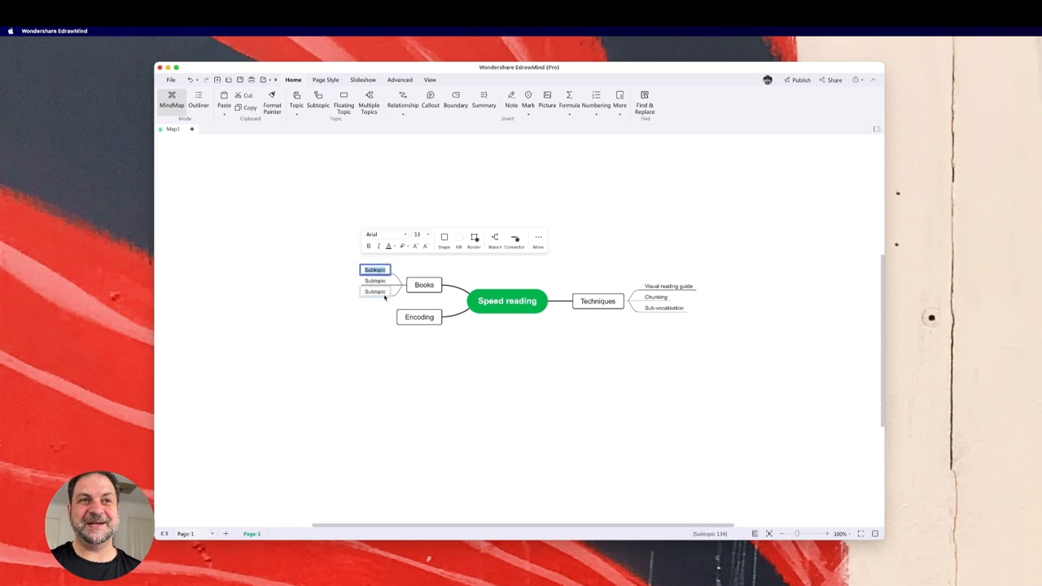
{"action": "left_click", "coordinate": [595, 339]}
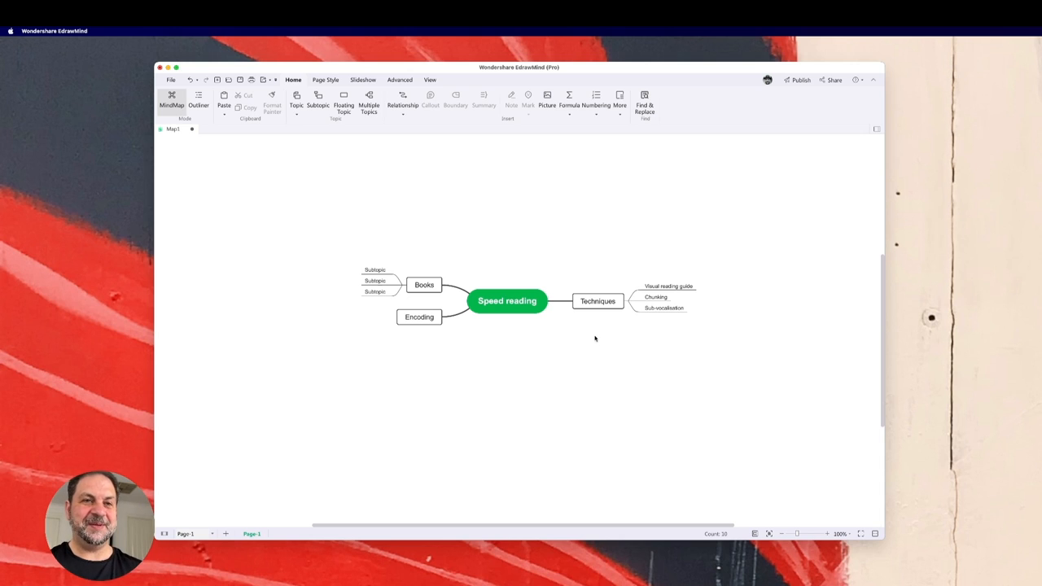
{"action": "left_click", "coordinate": [667, 286]}
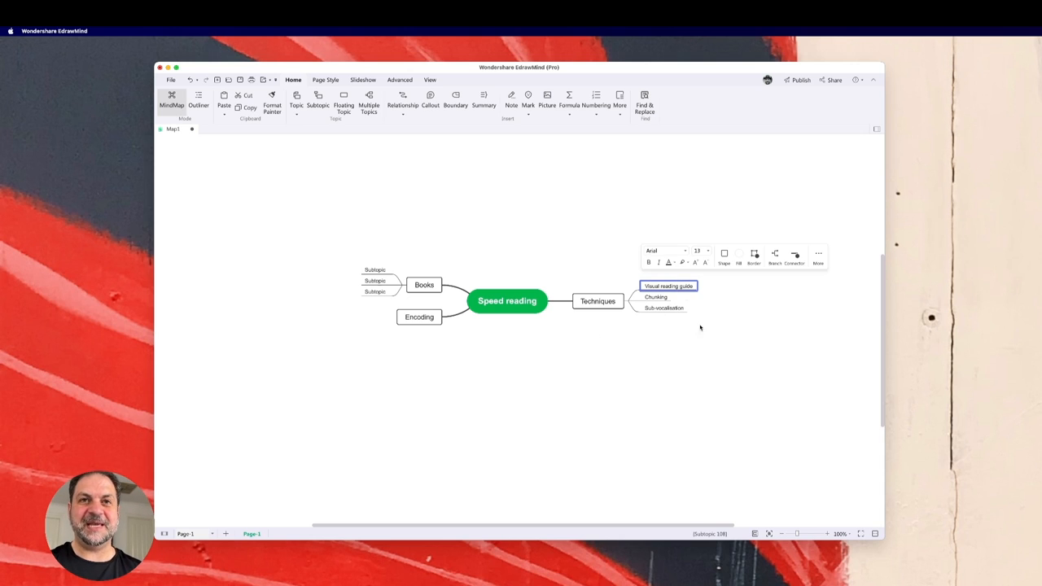
{"action": "mouse_move", "coordinate": [705, 332]}
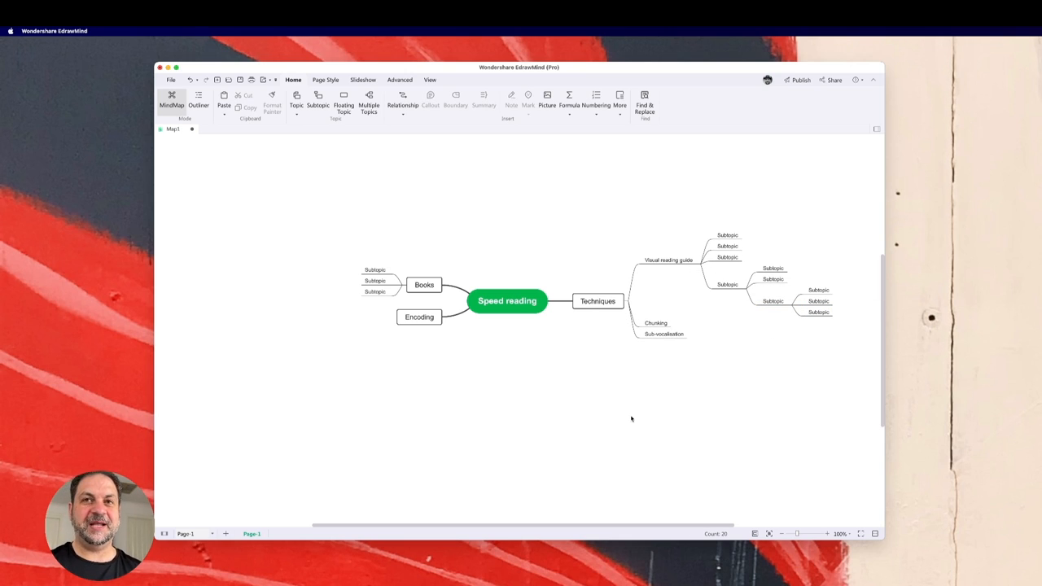
{"action": "mouse_move", "coordinate": [741, 329]}
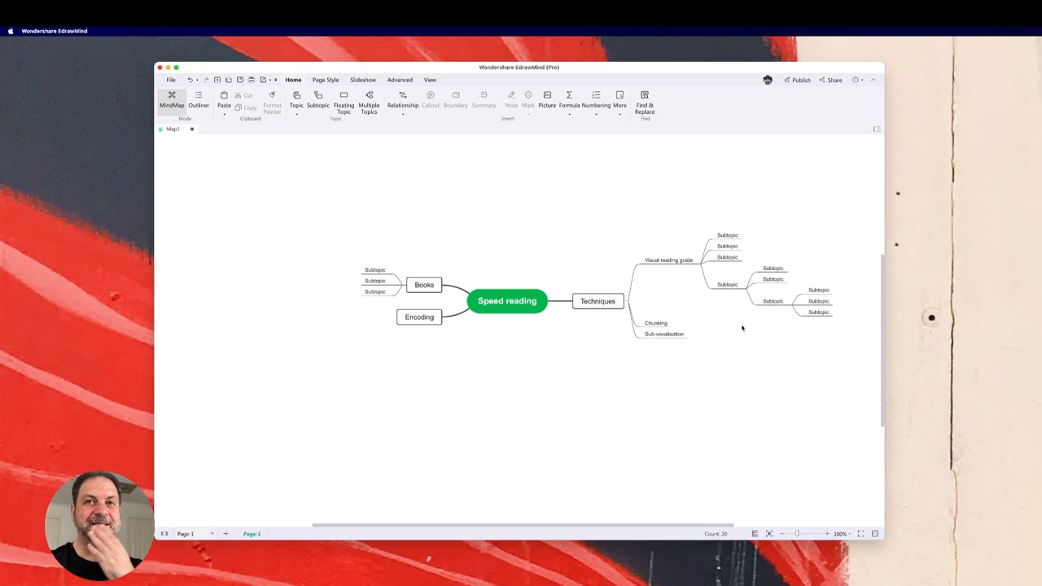
Add nested child and grandchild subtopics under Visual reading guide.
{"action": "left_click", "coordinate": [771, 301]}
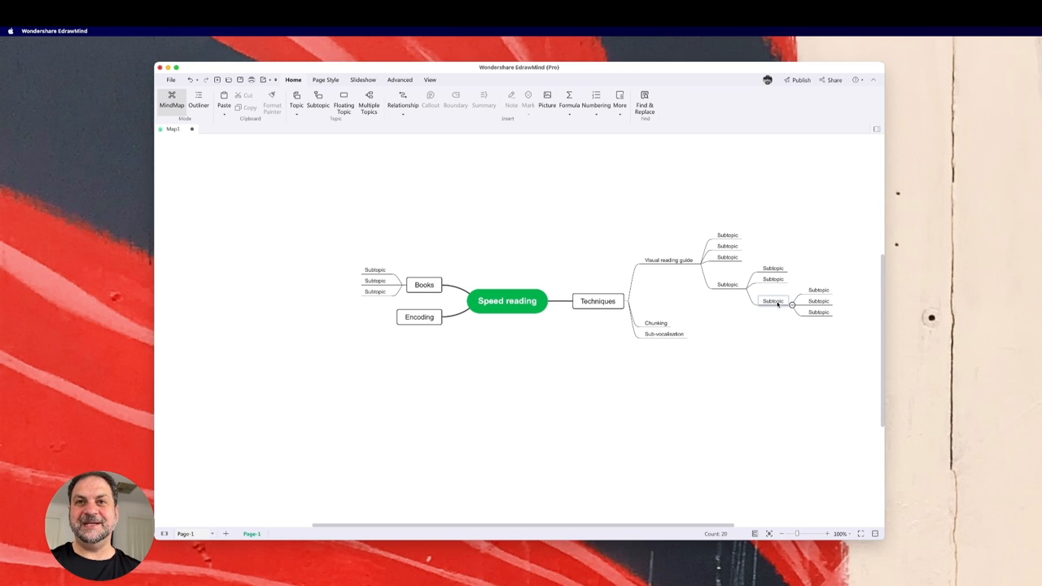
Move the three-child subtopic under Chunking and Sub-vocalisation under Encoding.
{"action": "left_click", "coordinate": [772, 300]}
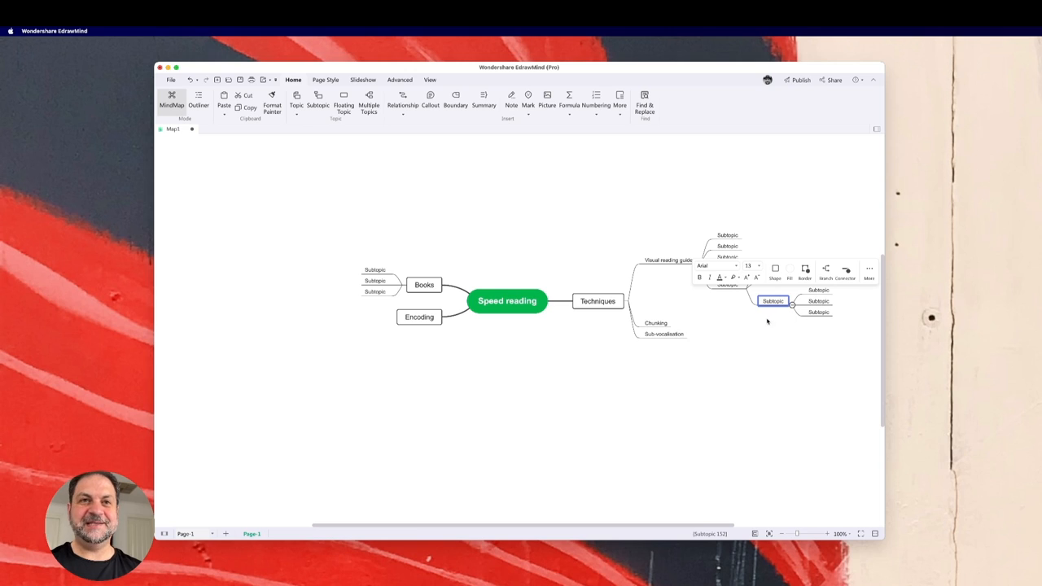
{"action": "mouse_move", "coordinate": [772, 301]}
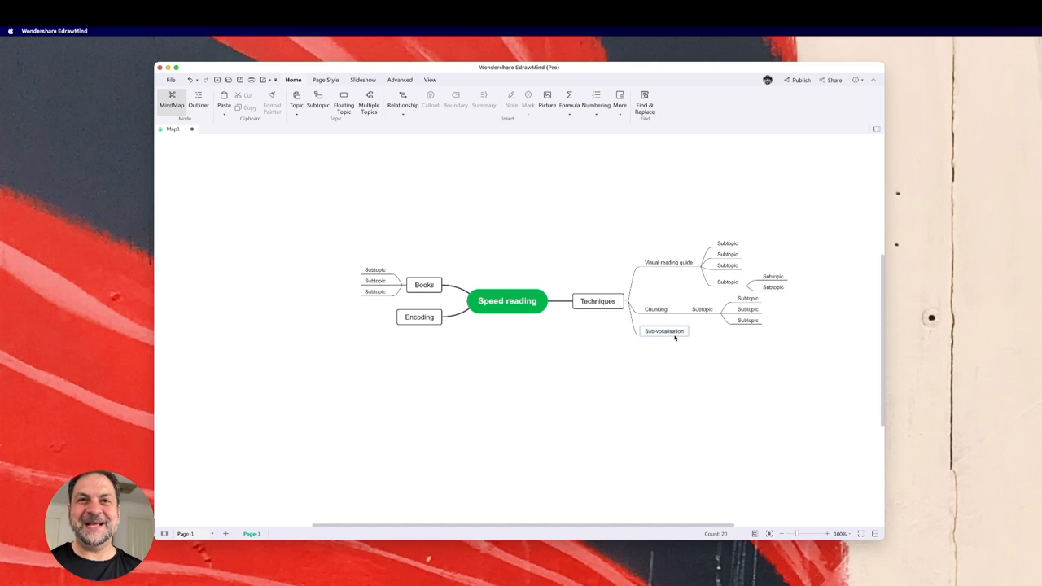
{"action": "left_click", "coordinate": [664, 330]}
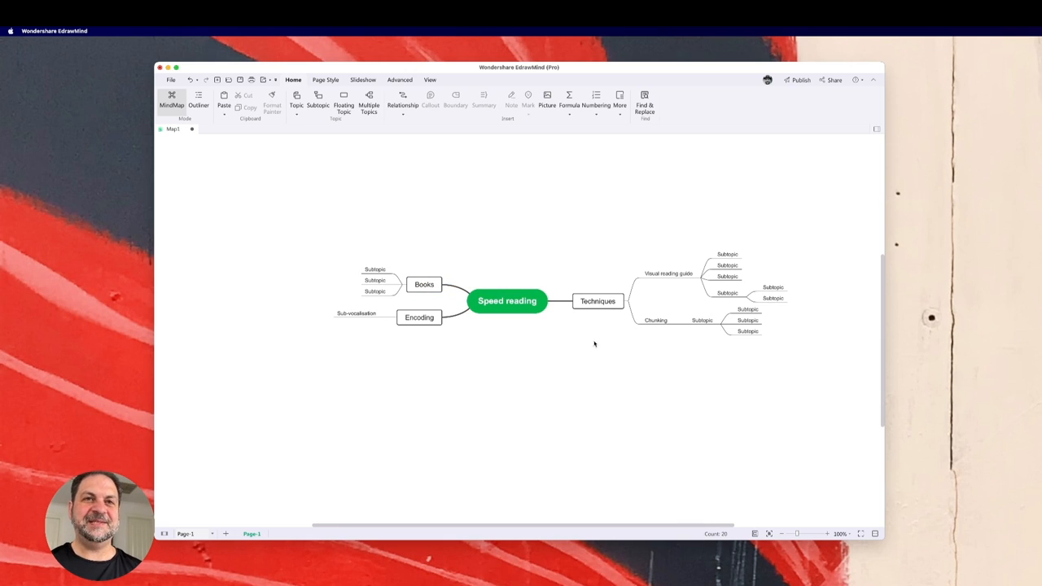
{"action": "mouse_move", "coordinate": [594, 363]}
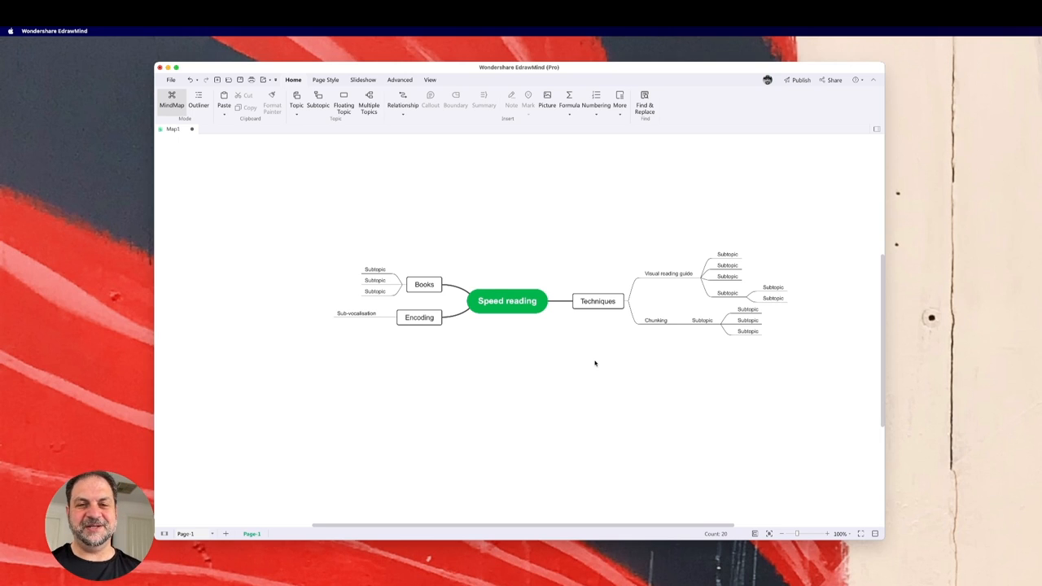
{"action": "mouse_move", "coordinate": [707, 371]}
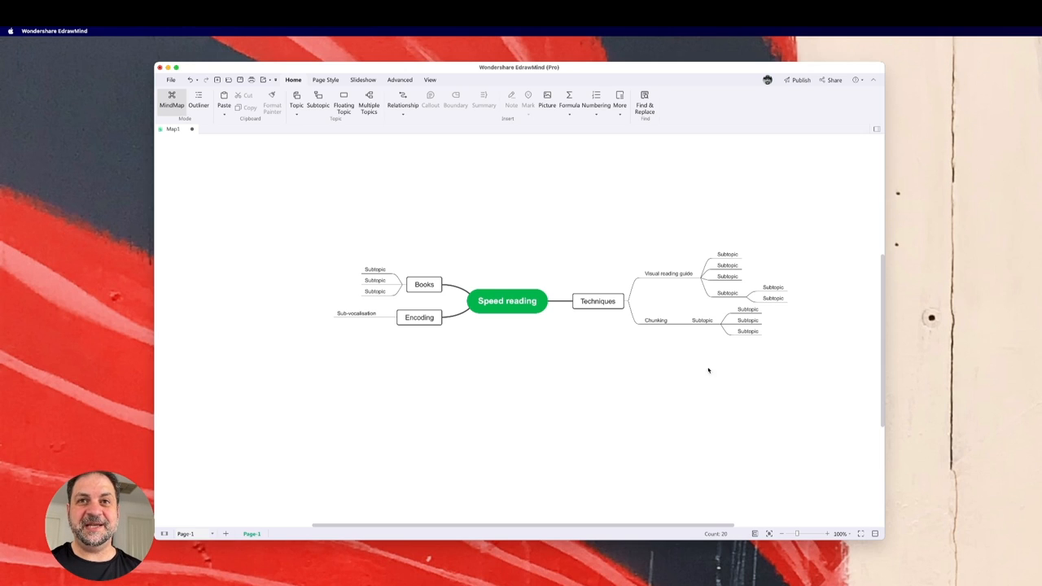
{"action": "mouse_move", "coordinate": [584, 351]}
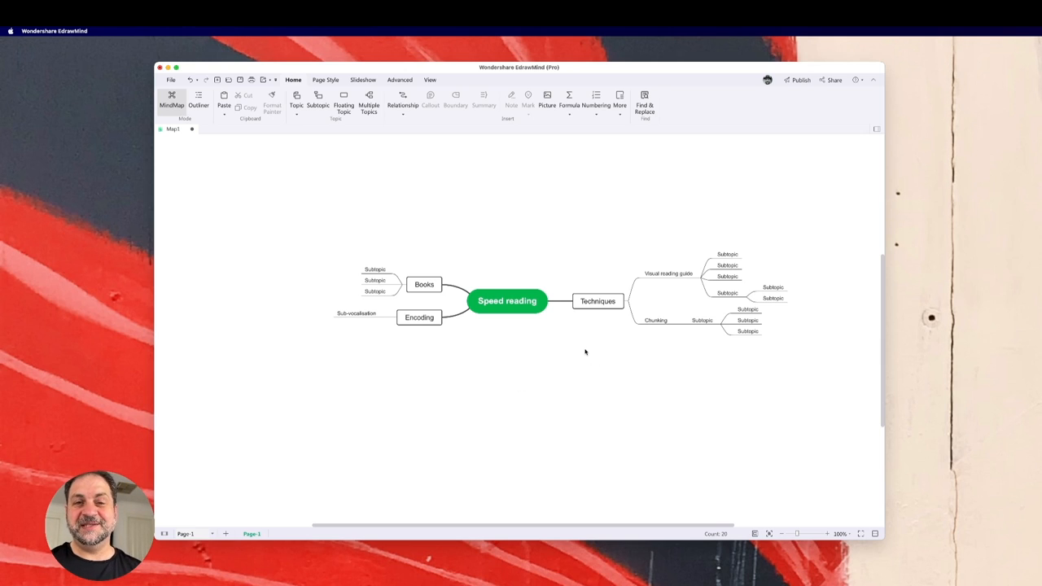
{"action": "mouse_move", "coordinate": [617, 213]}
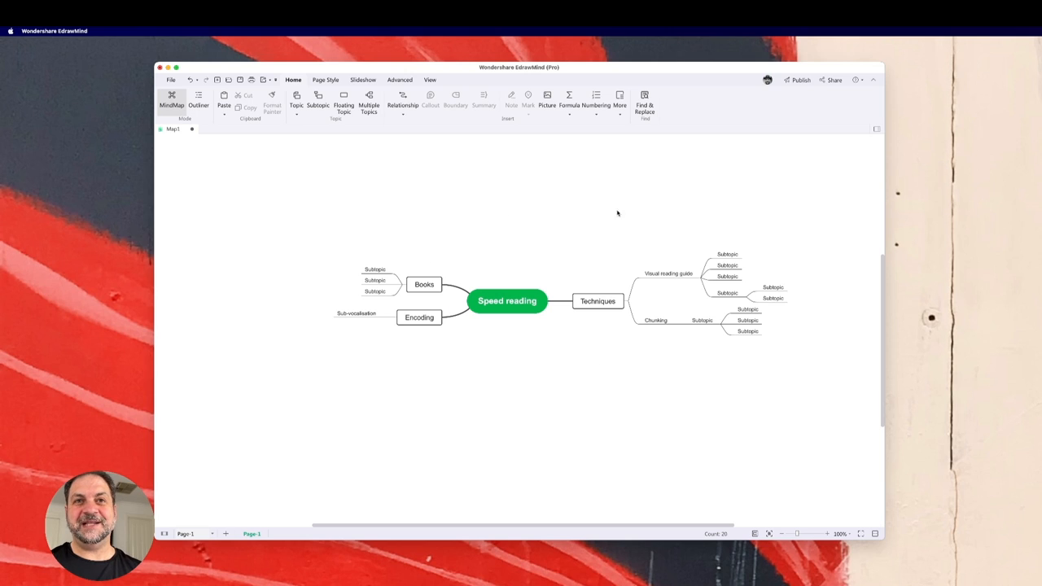
{"action": "mouse_move", "coordinate": [622, 373]}
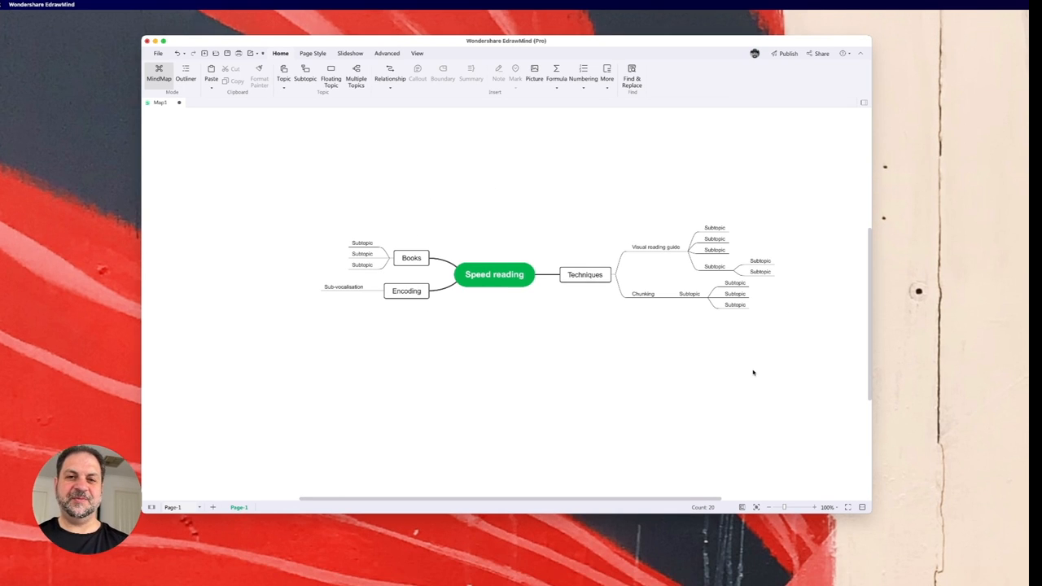
{"action": "left_click", "coordinate": [495, 274]}
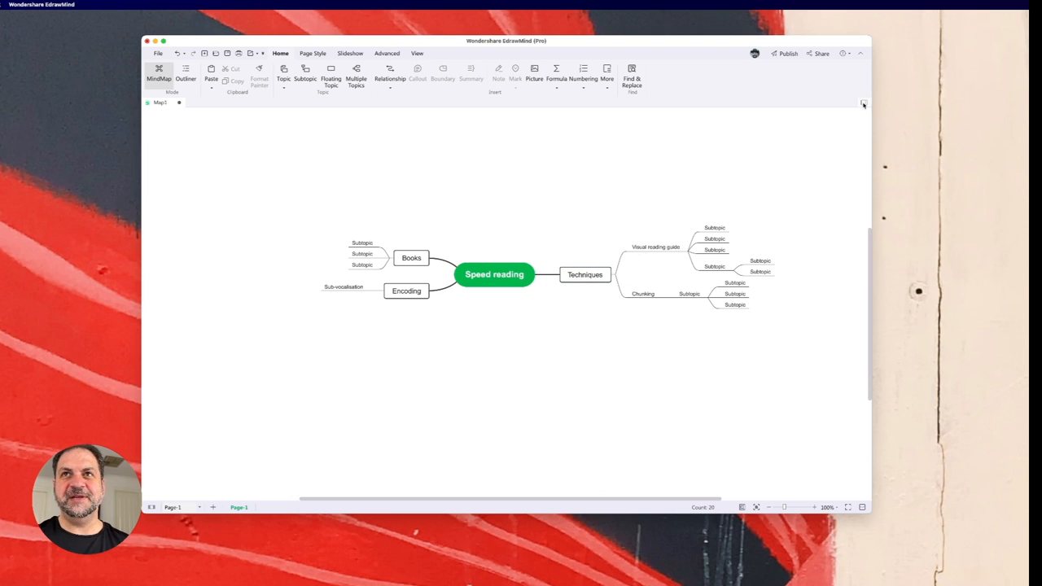
Try left-branching and radial layouts, then settle on the standard two-sided mind map layout.
{"action": "left_click", "coordinate": [863, 104]}
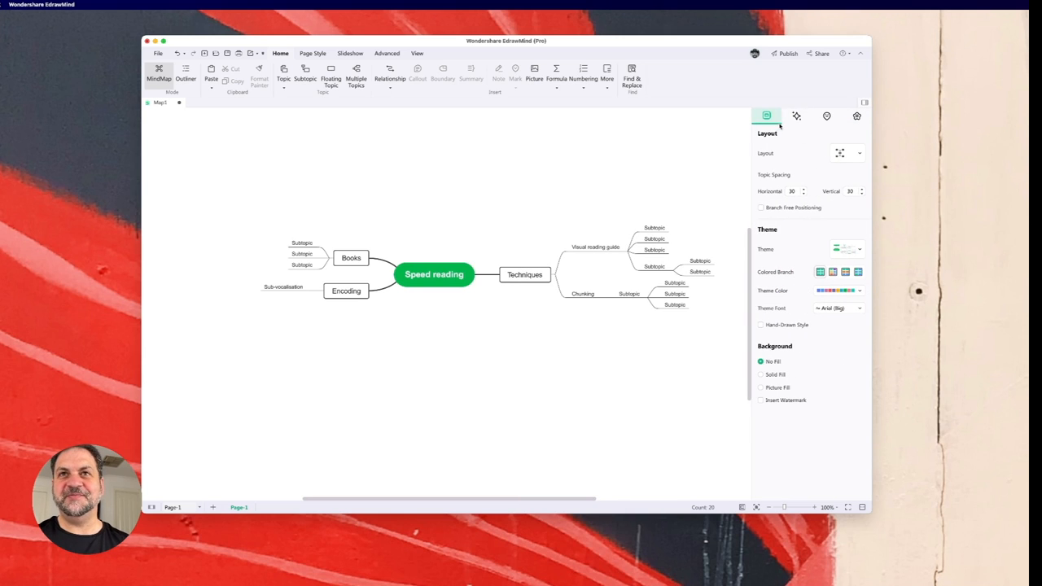
{"action": "left_click", "coordinate": [860, 153]}
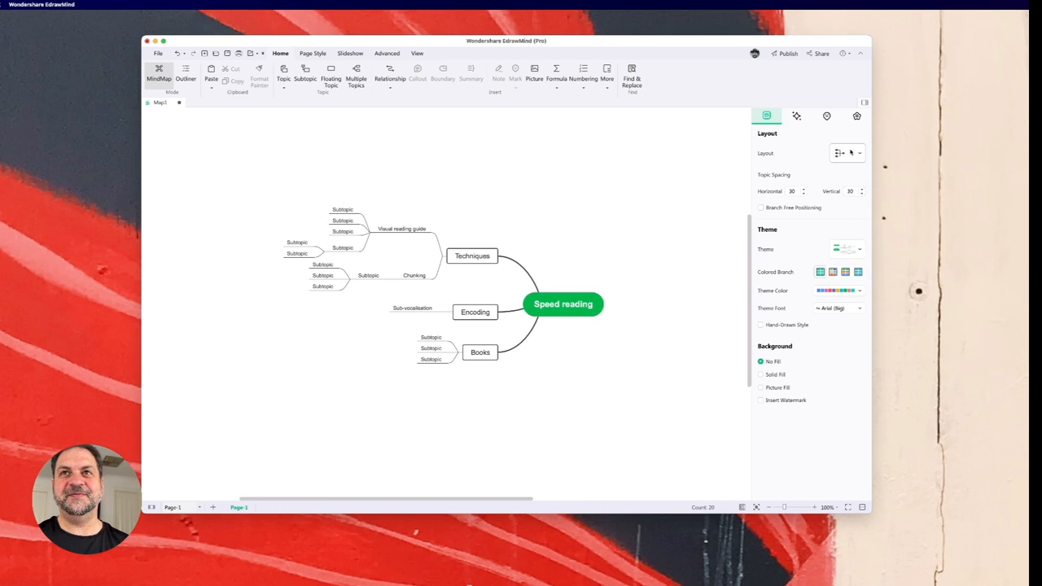
{"action": "left_click", "coordinate": [850, 153]}
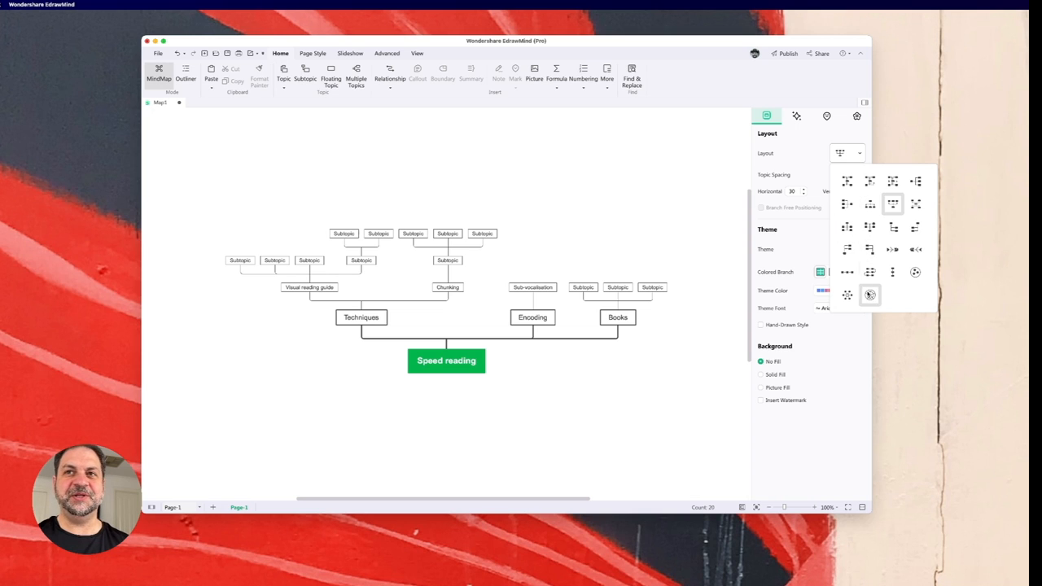
{"action": "left_click", "coordinate": [847, 295]}
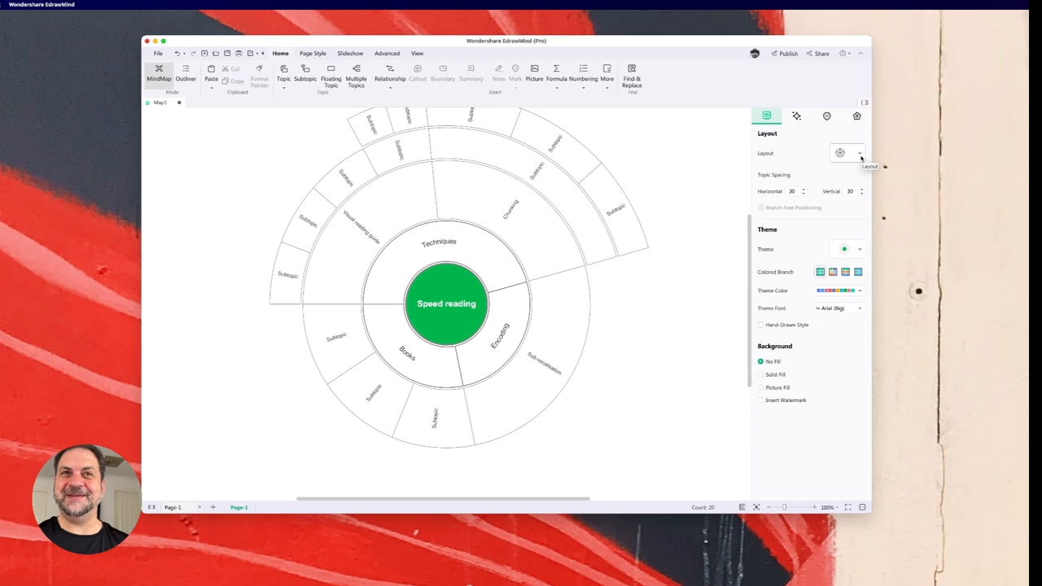
{"action": "left_click", "coordinate": [859, 153]}
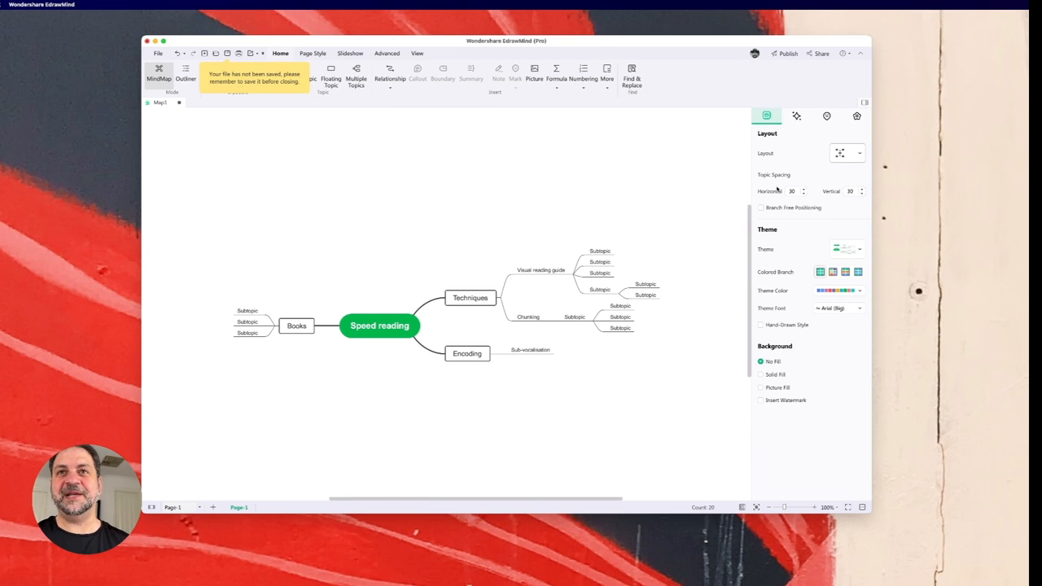
{"action": "mouse_move", "coordinate": [270, 89]}
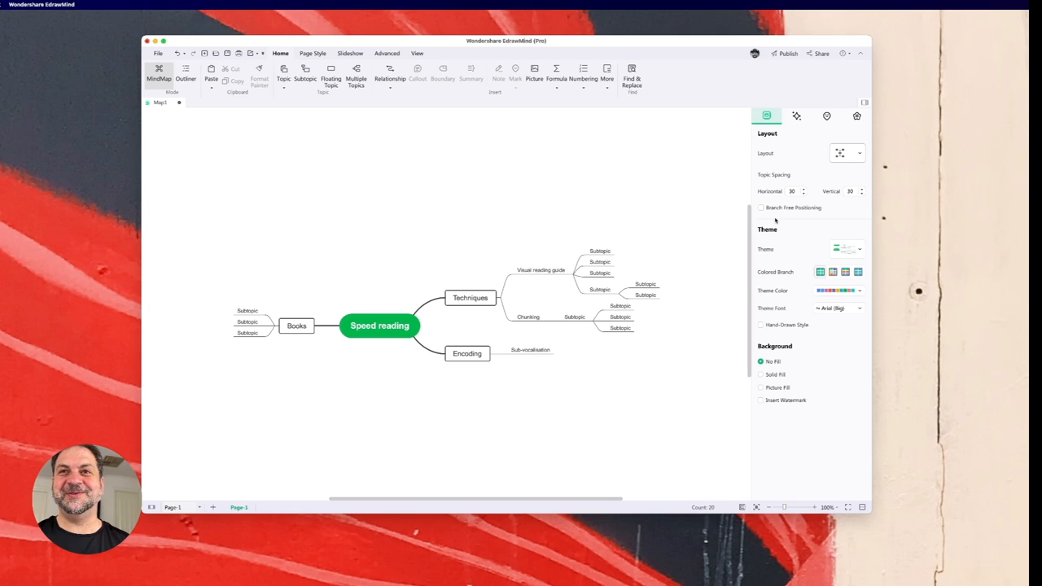
Toggle coloured branches and apply the purple theme colour scheme to the map.
{"action": "left_click", "coordinate": [832, 272]}
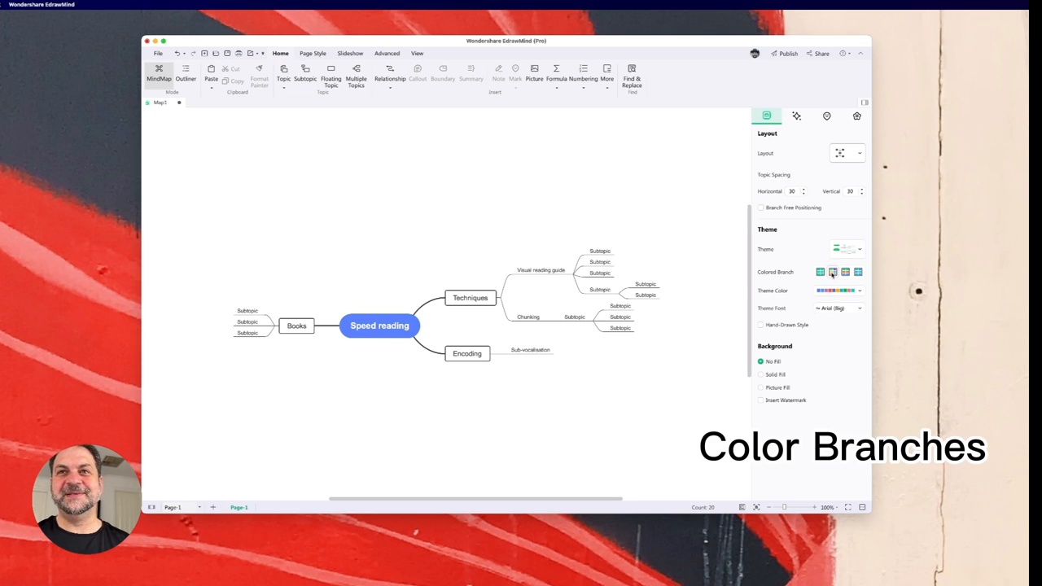
{"action": "left_click", "coordinate": [820, 272]}
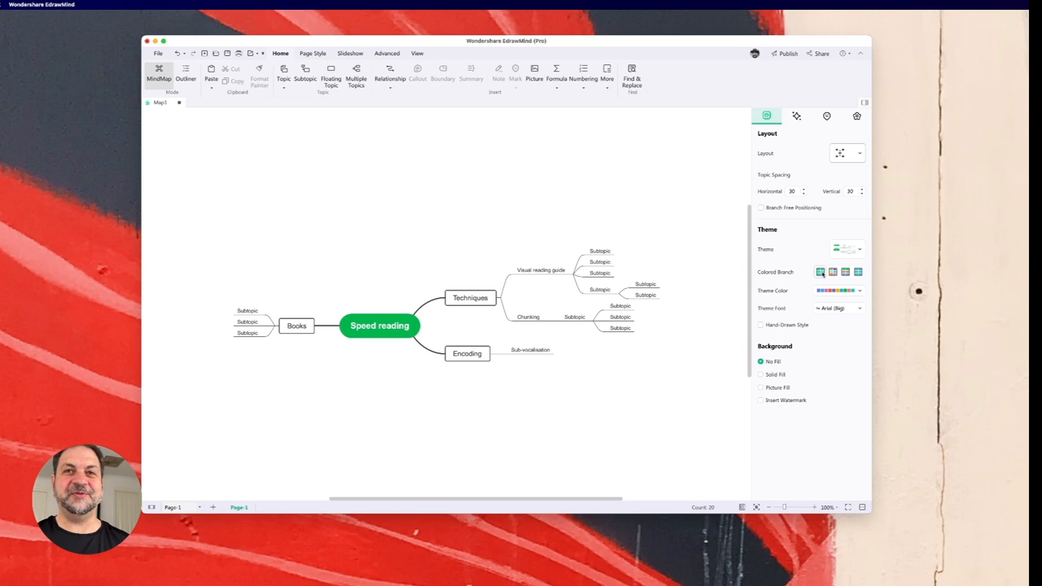
{"action": "left_click", "coordinate": [833, 271]}
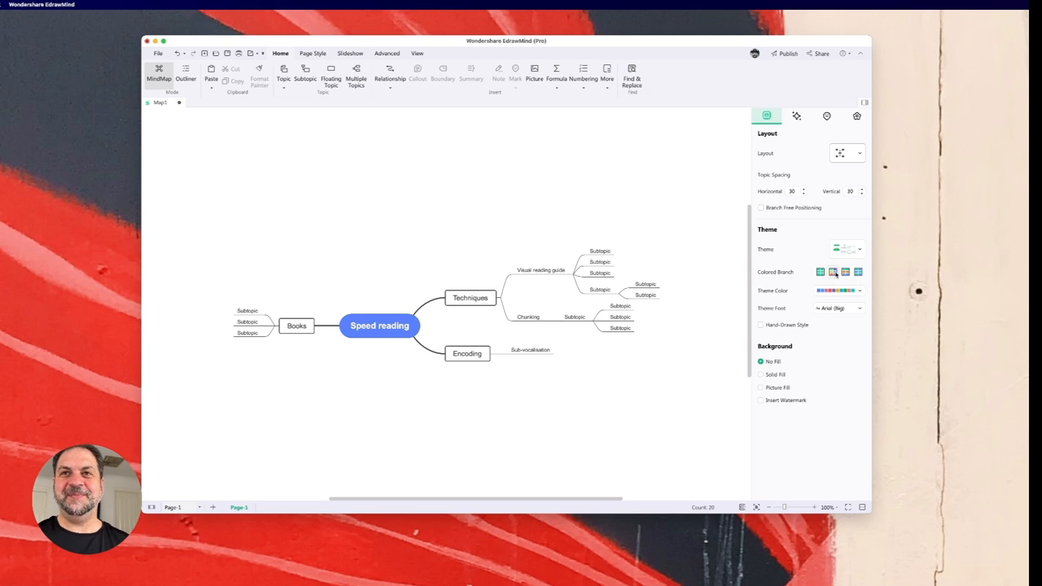
{"action": "mouse_move", "coordinate": [845, 272]}
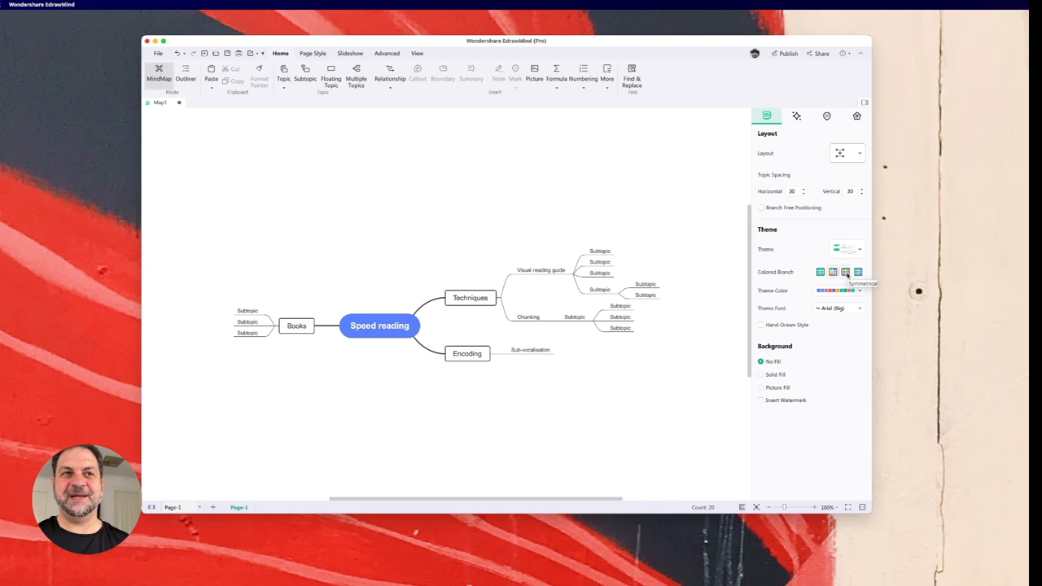
{"action": "left_click", "coordinate": [820, 272]}
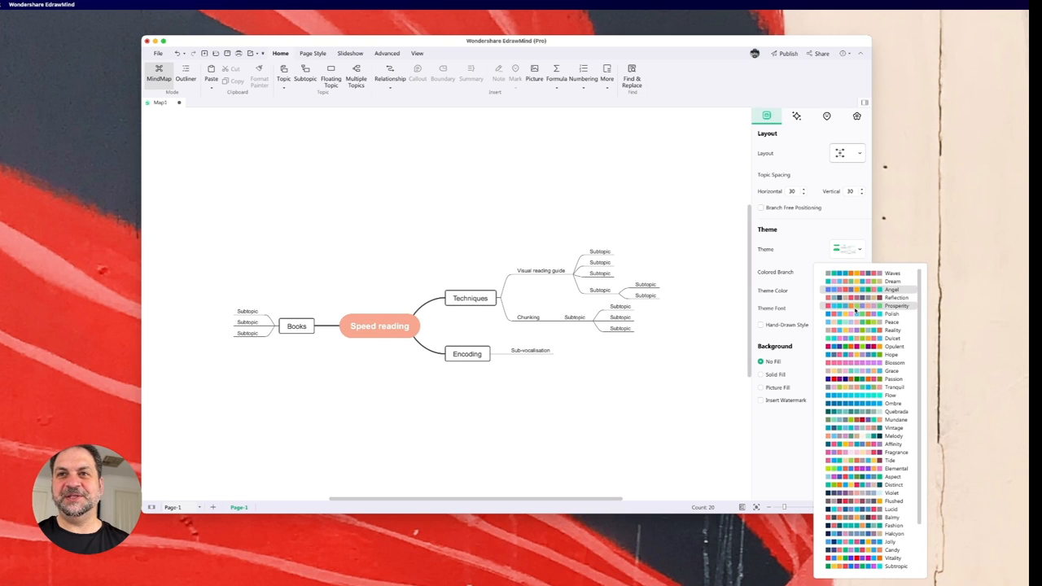
{"action": "left_click", "coordinate": [854, 337]}
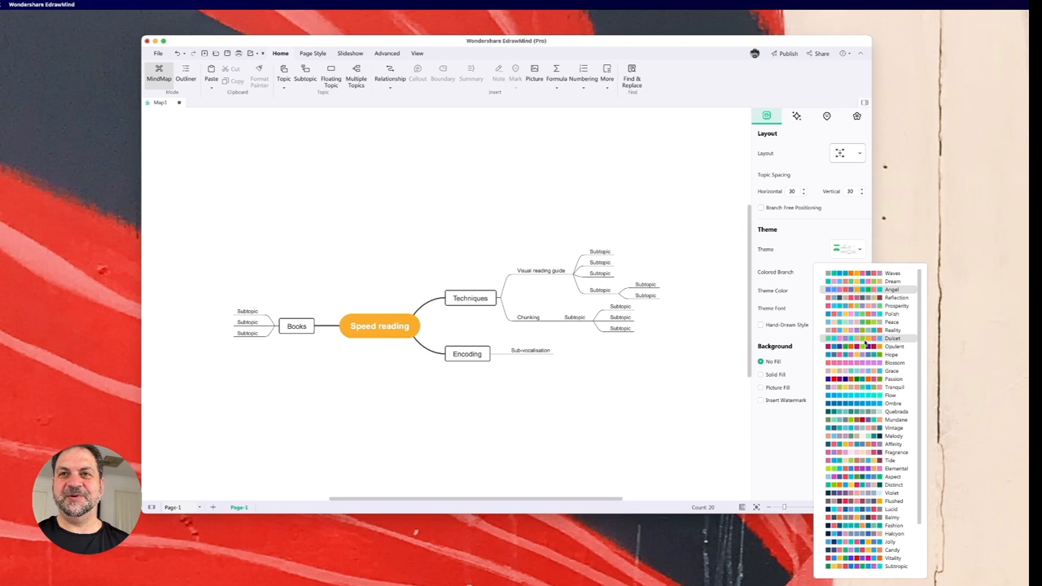
{"action": "left_click", "coordinate": [866, 345]}
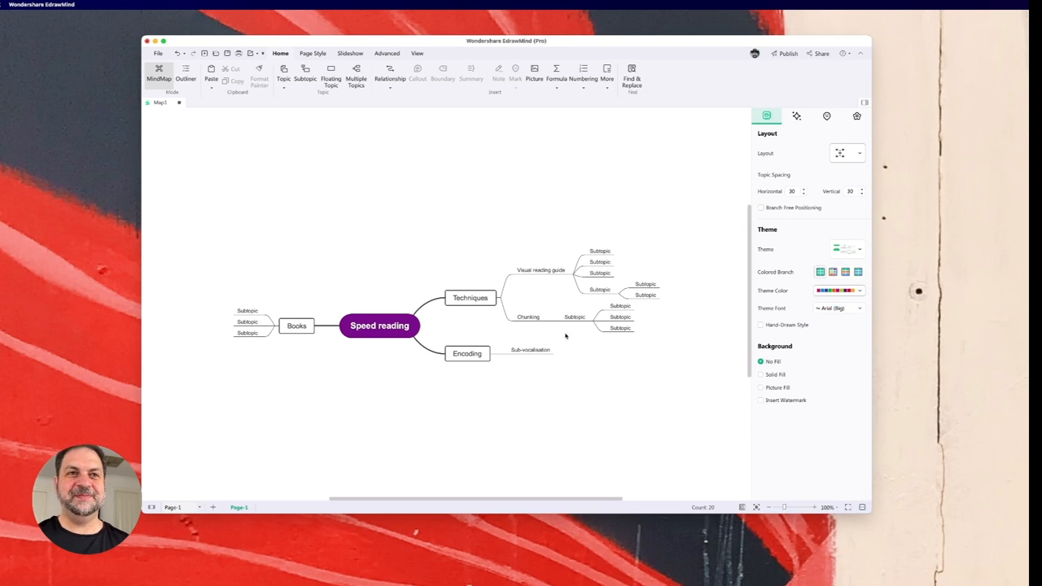
{"action": "left_click", "coordinate": [762, 326]}
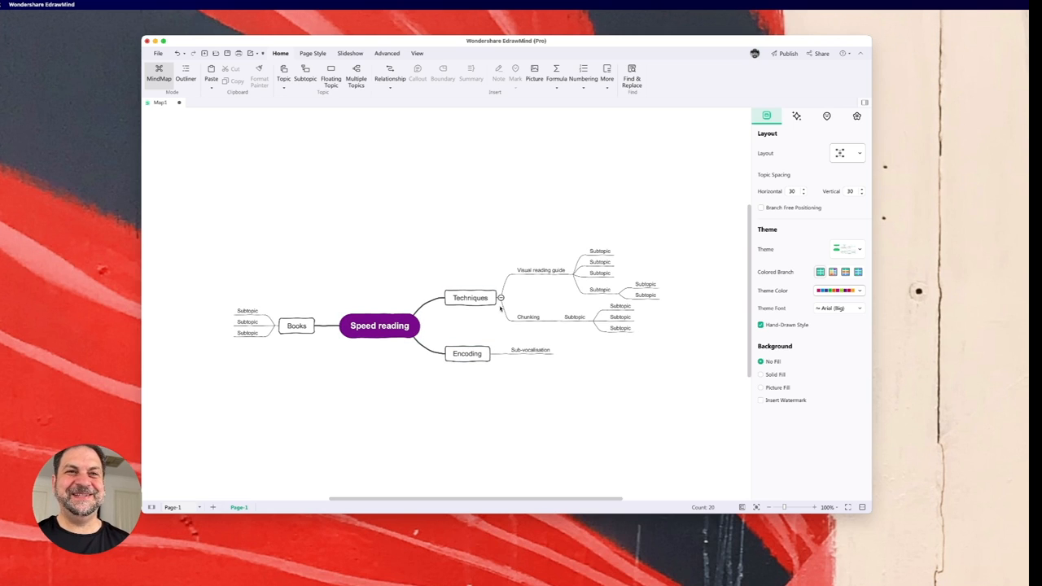
{"action": "left_click", "coordinate": [541, 270]}
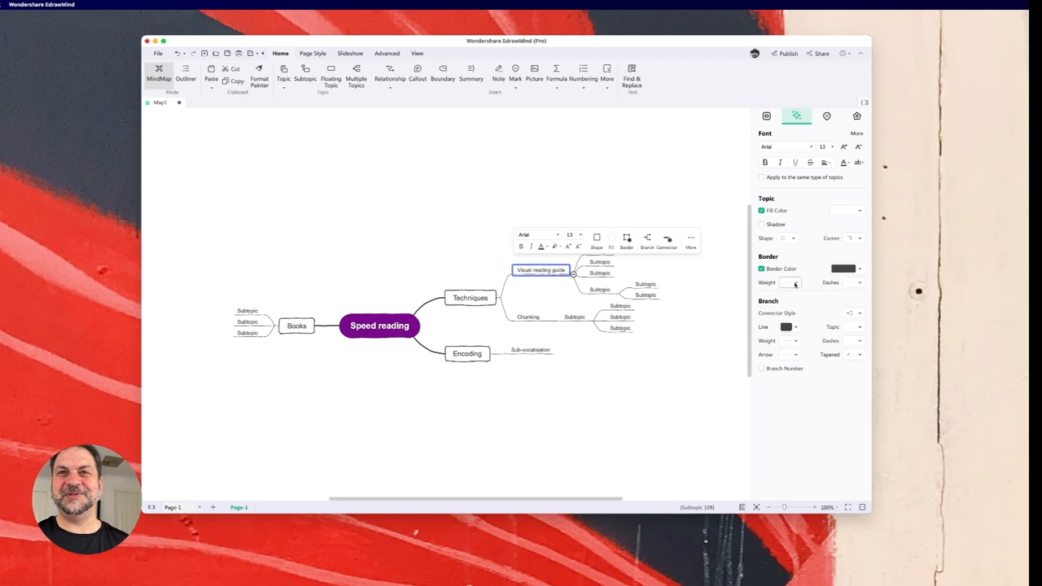
{"action": "left_click", "coordinate": [766, 116]}
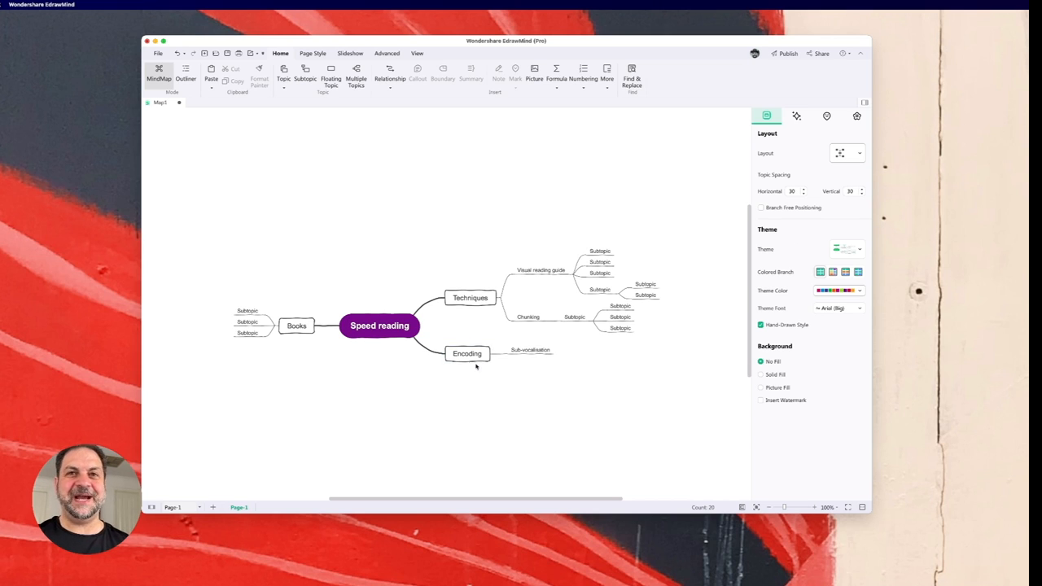
{"action": "mouse_move", "coordinate": [676, 323]}
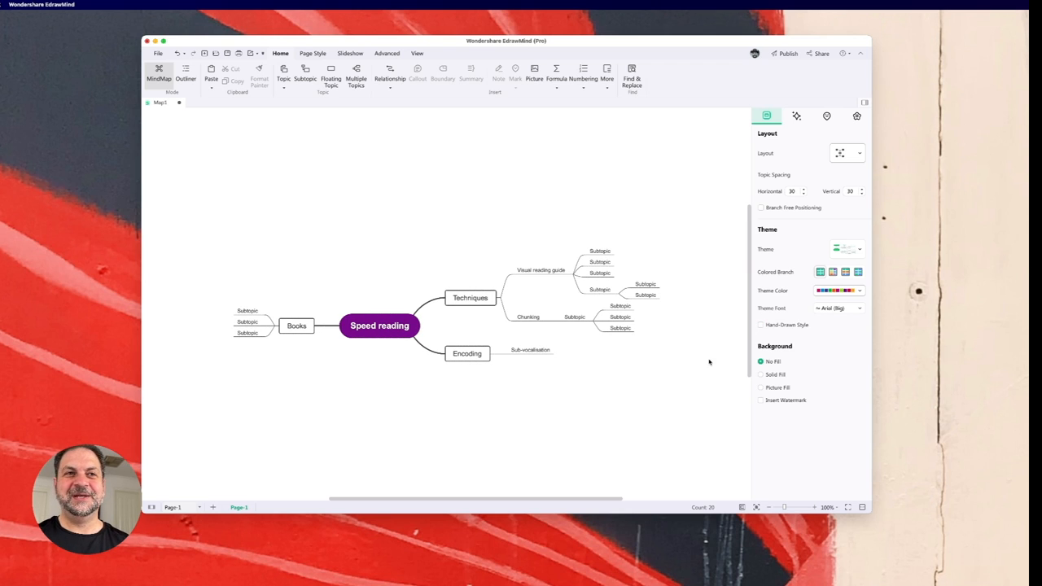
Try a light grey solid background, then set the canvas to the graph-paper picture fill.
{"action": "left_click", "coordinate": [762, 373]}
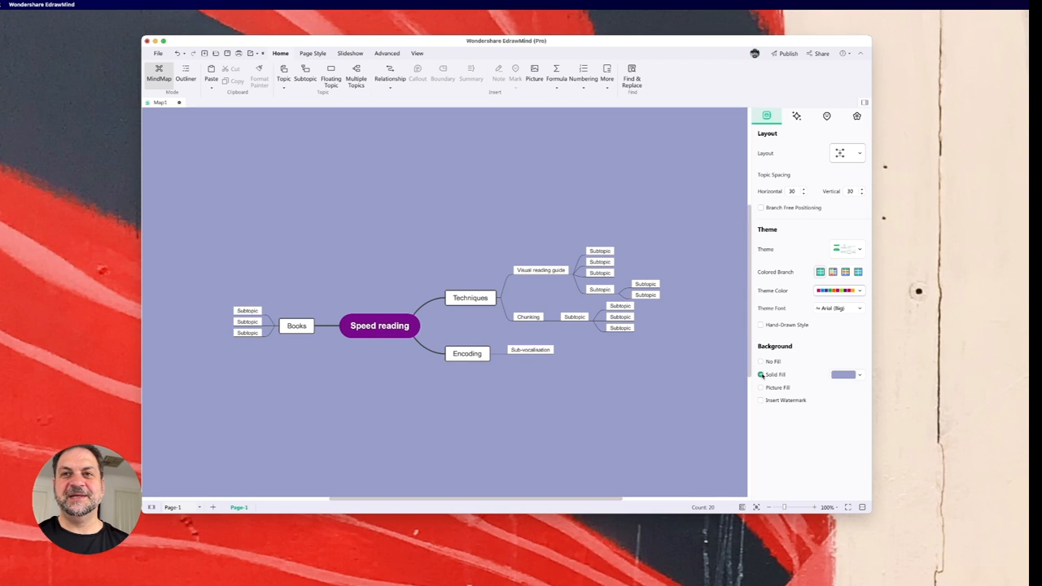
{"action": "left_click", "coordinate": [843, 375]}
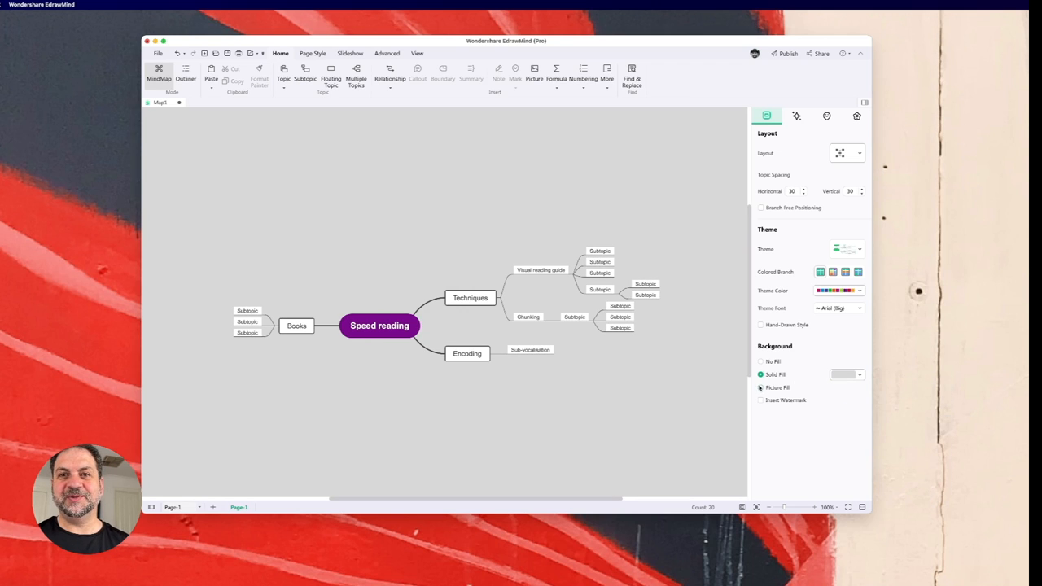
{"action": "left_click", "coordinate": [762, 388]}
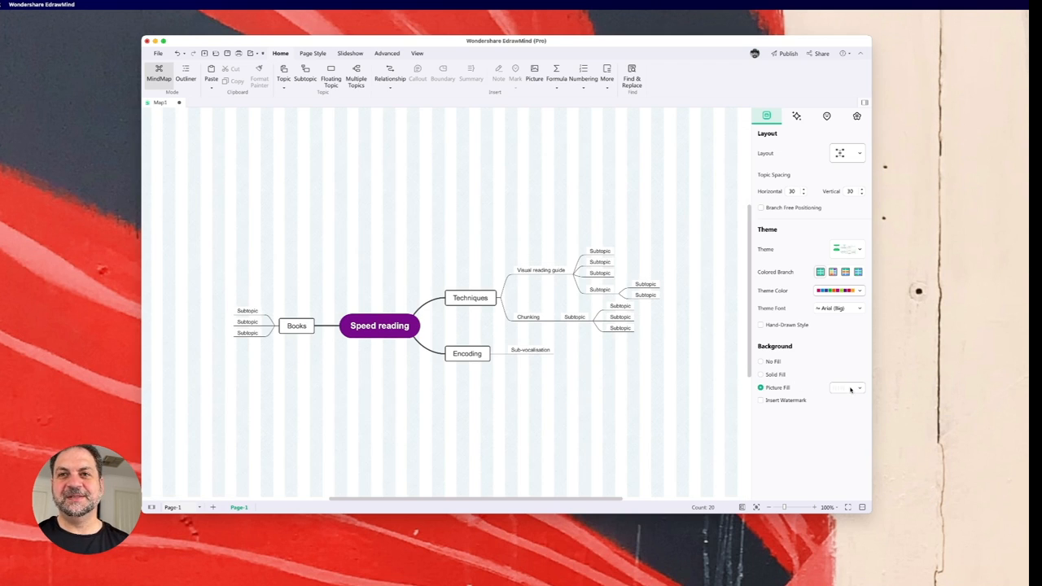
{"action": "left_click", "coordinate": [860, 387]}
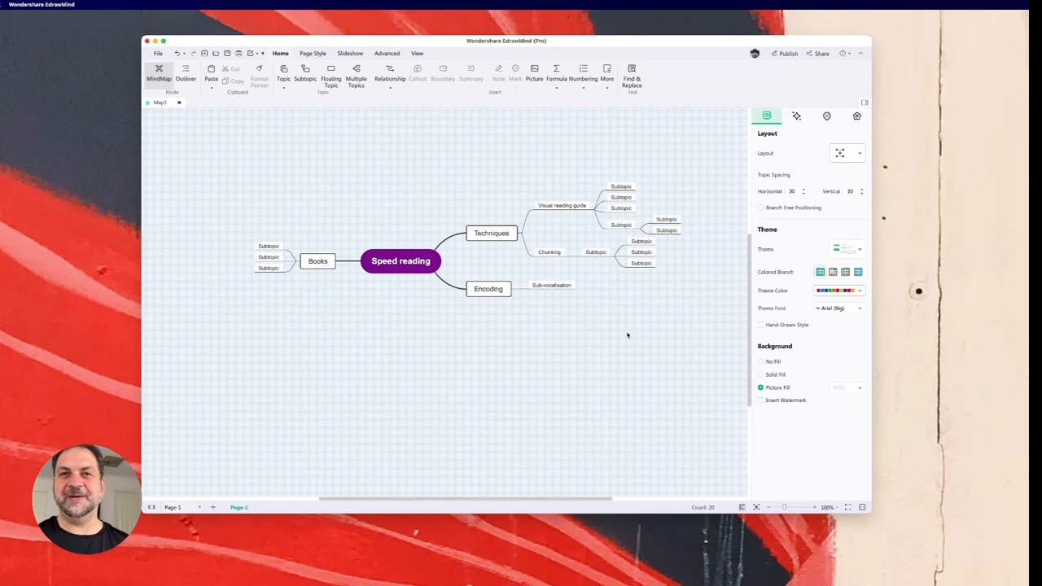
{"action": "mouse_move", "coordinate": [619, 325]}
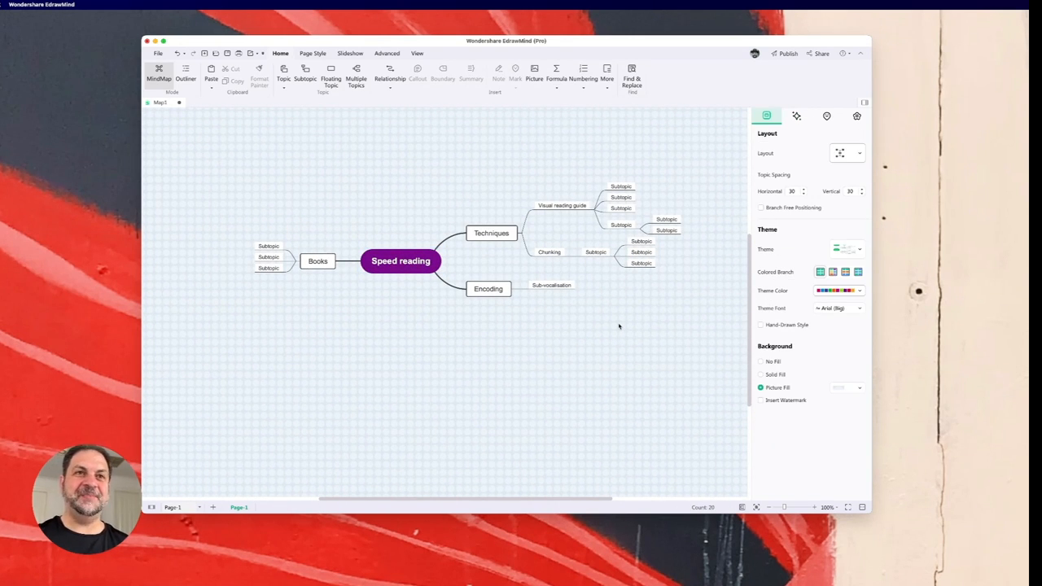
{"action": "left_click", "coordinate": [401, 261]}
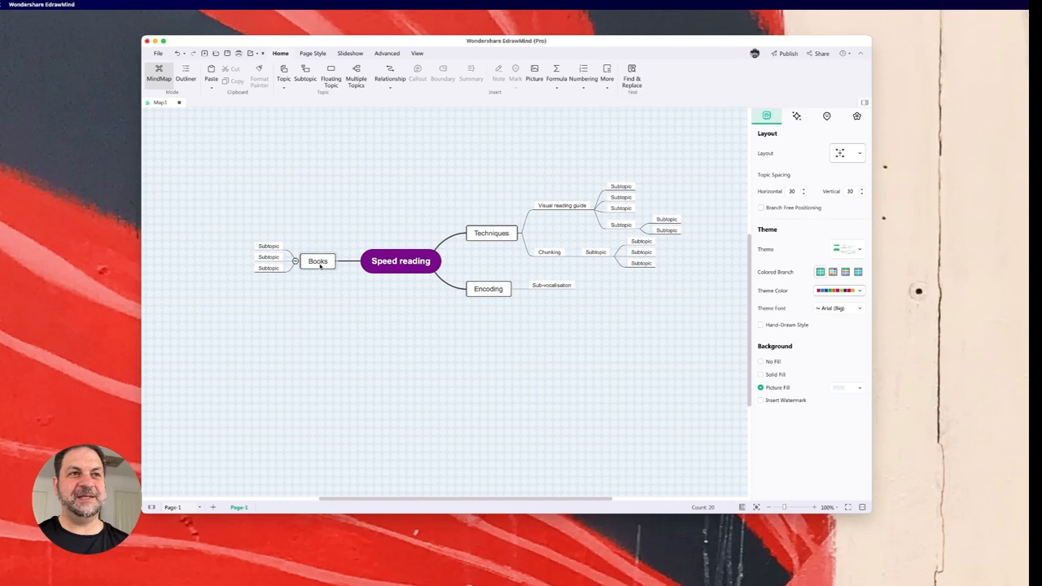
{"action": "left_click", "coordinate": [318, 260]}
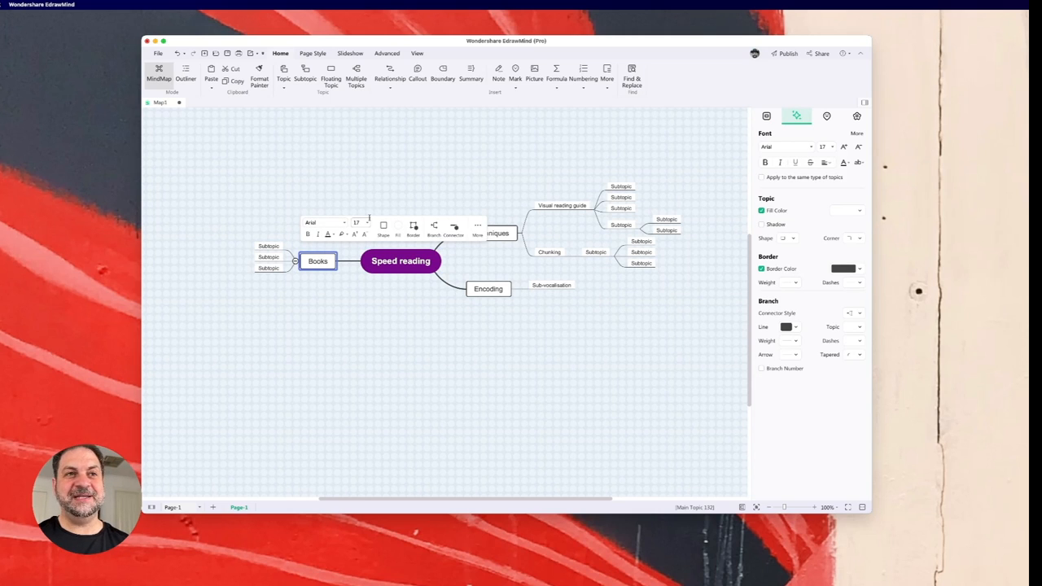
{"action": "left_click", "coordinate": [562, 205]}
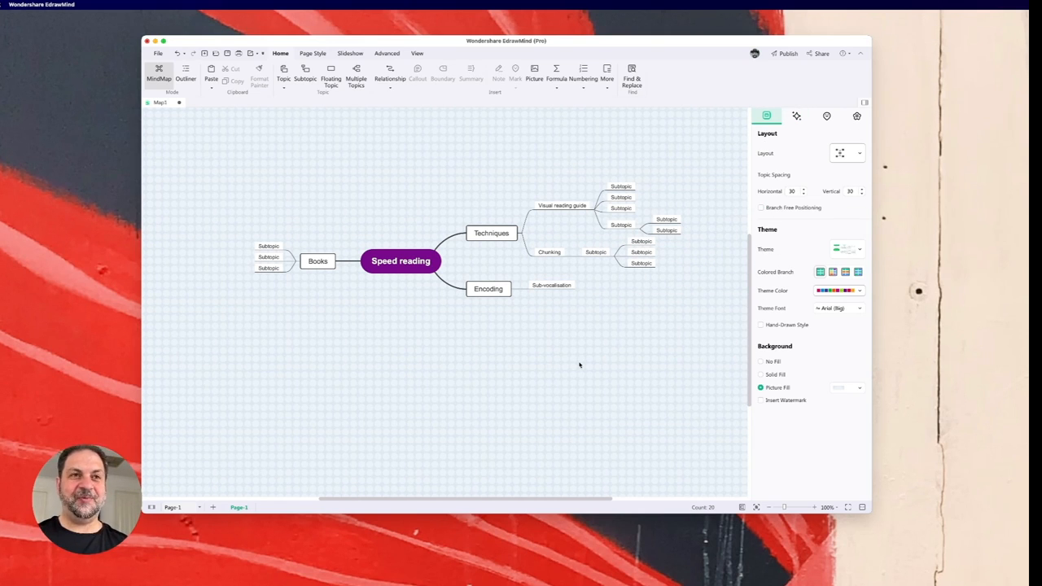
{"action": "mouse_move", "coordinate": [355, 202]}
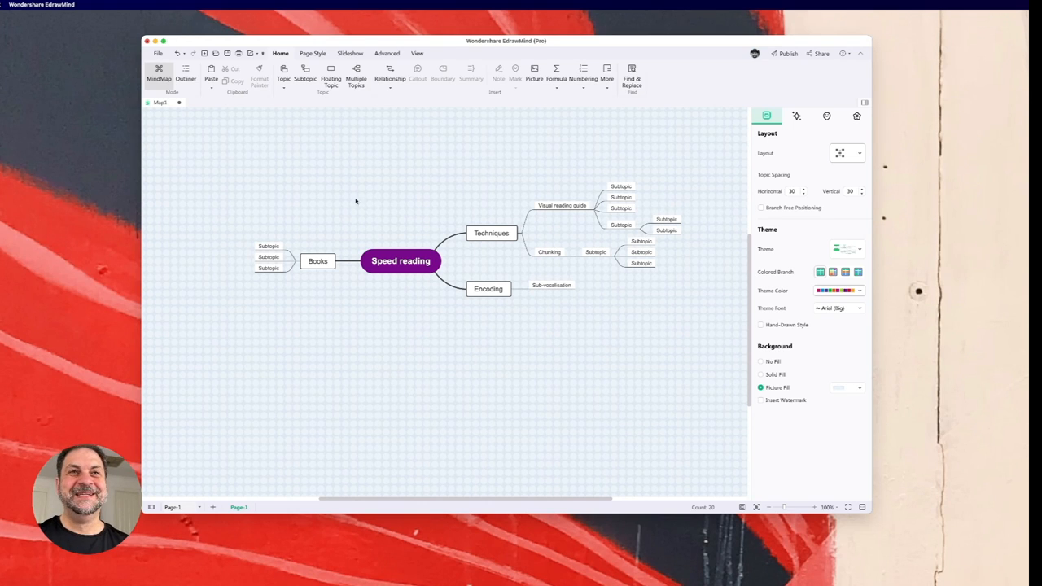
{"action": "mouse_move", "coordinate": [641, 352]}
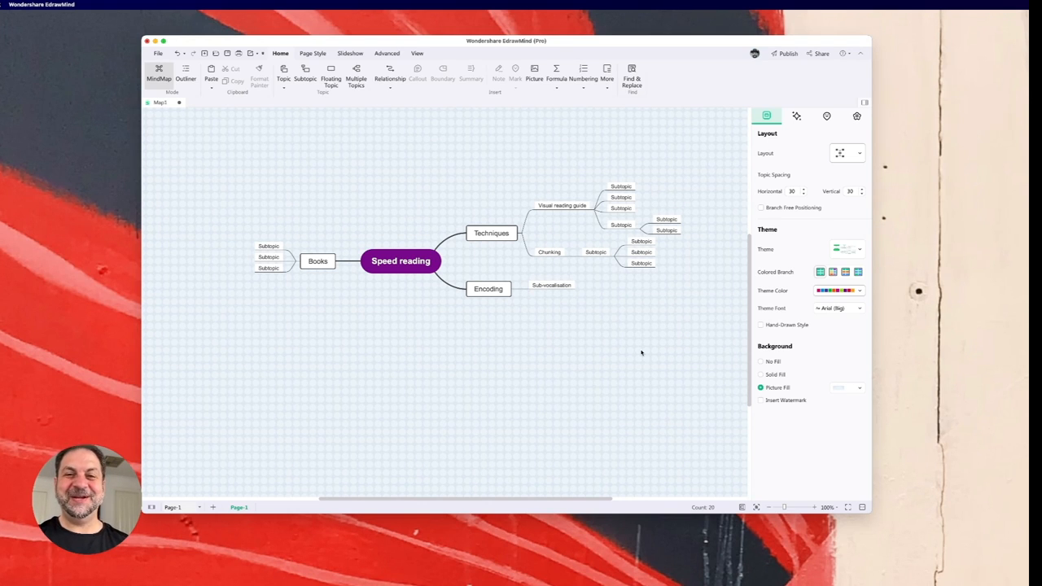
{"action": "left_click", "coordinate": [492, 232]}
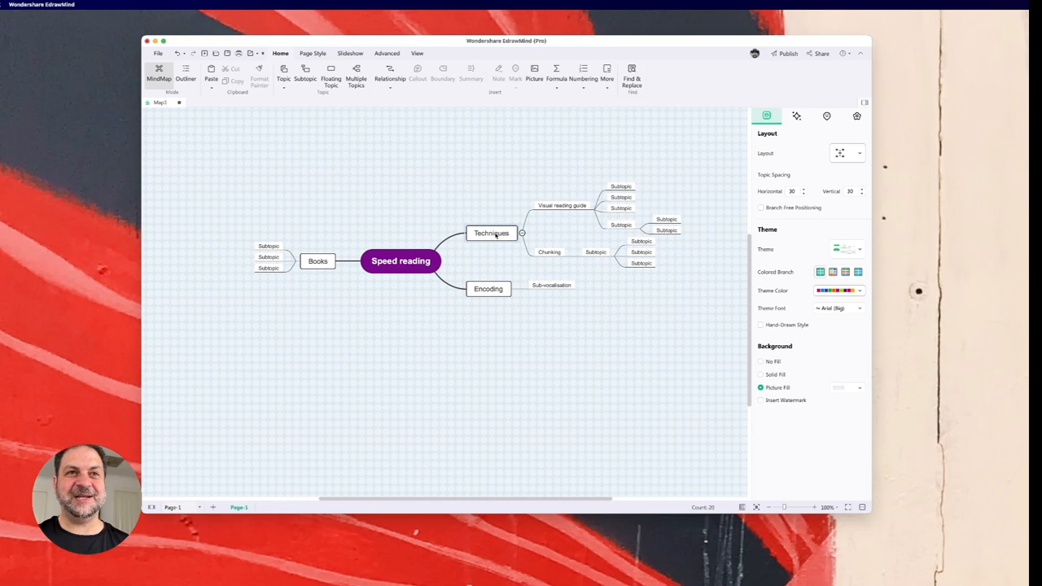
Fill the Techniques topic with pink while leaving its branches unchanged.
{"action": "left_click", "coordinate": [855, 210]}
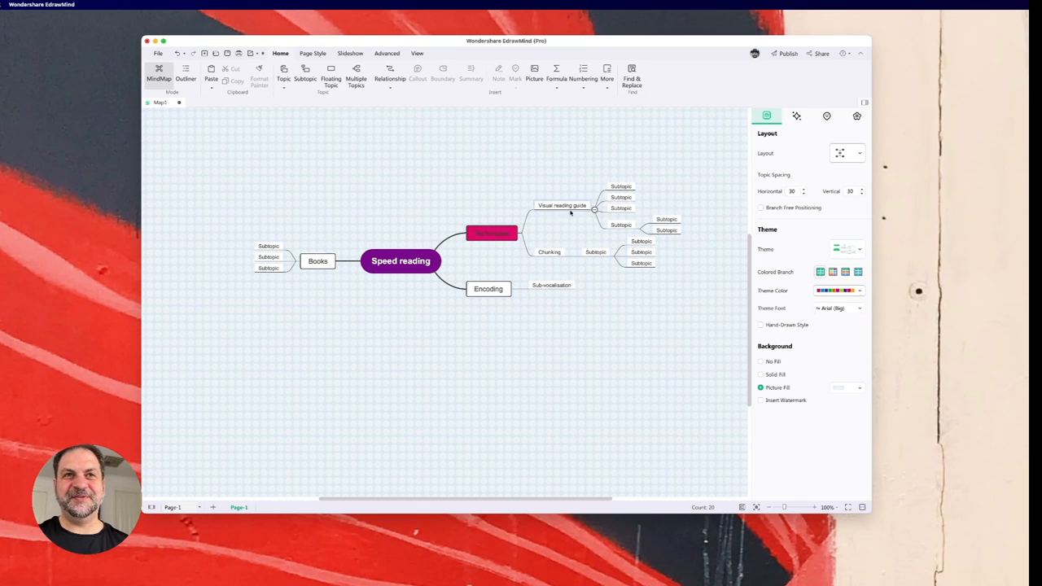
{"action": "mouse_move", "coordinate": [547, 273]}
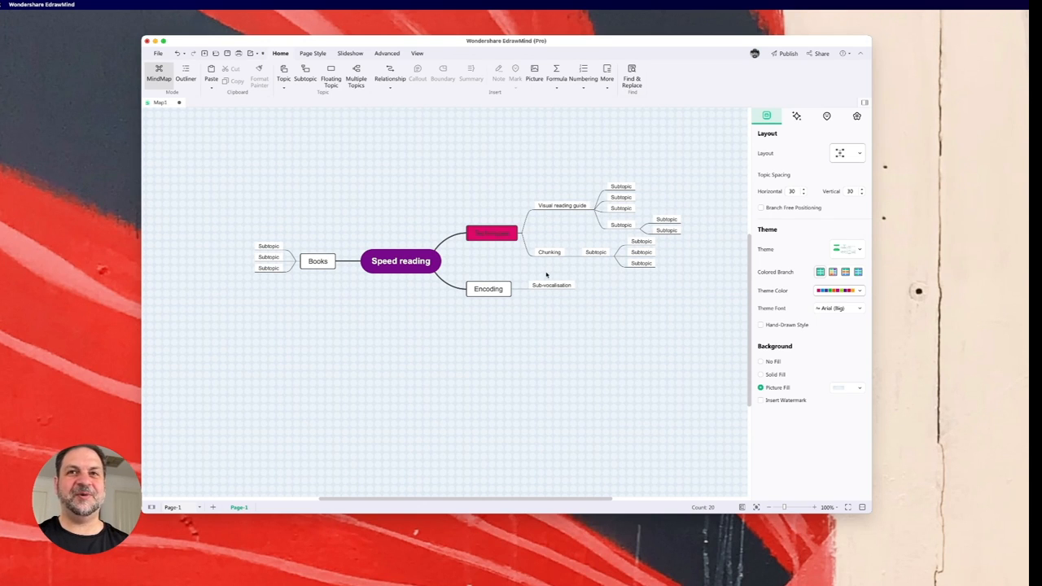
{"action": "mouse_move", "coordinate": [550, 362]}
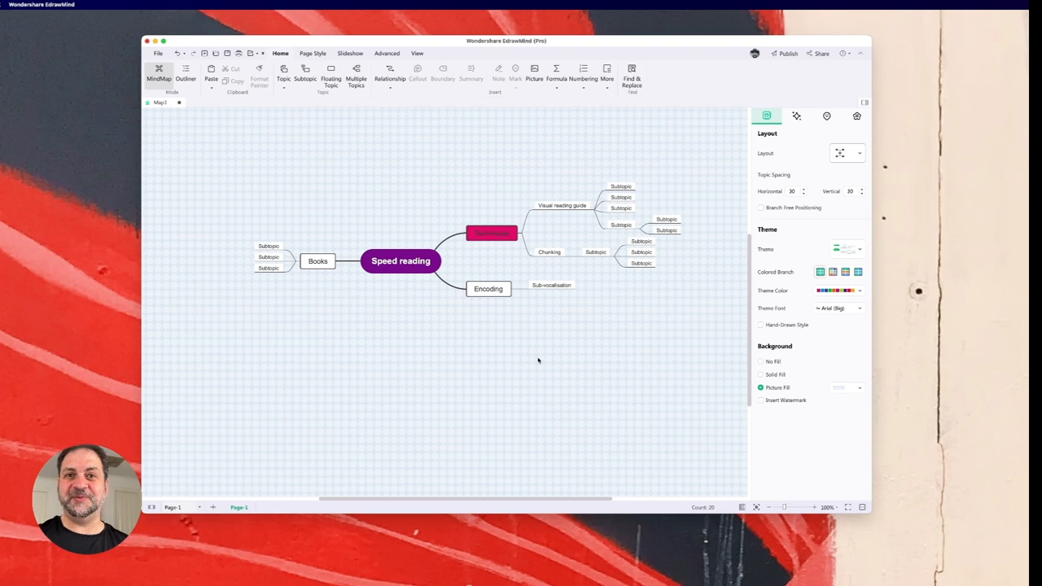
{"action": "mouse_move", "coordinate": [627, 296]}
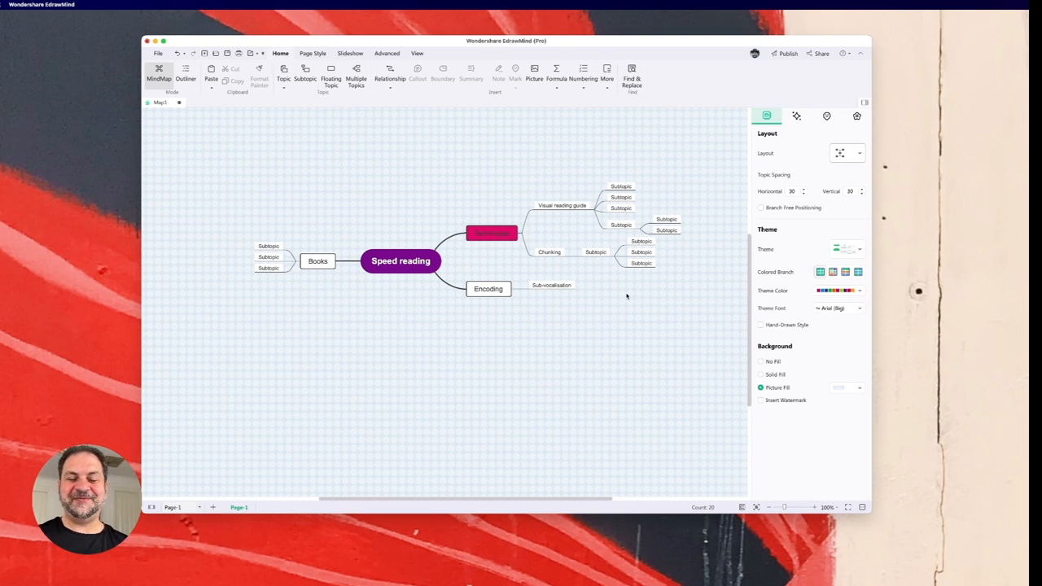